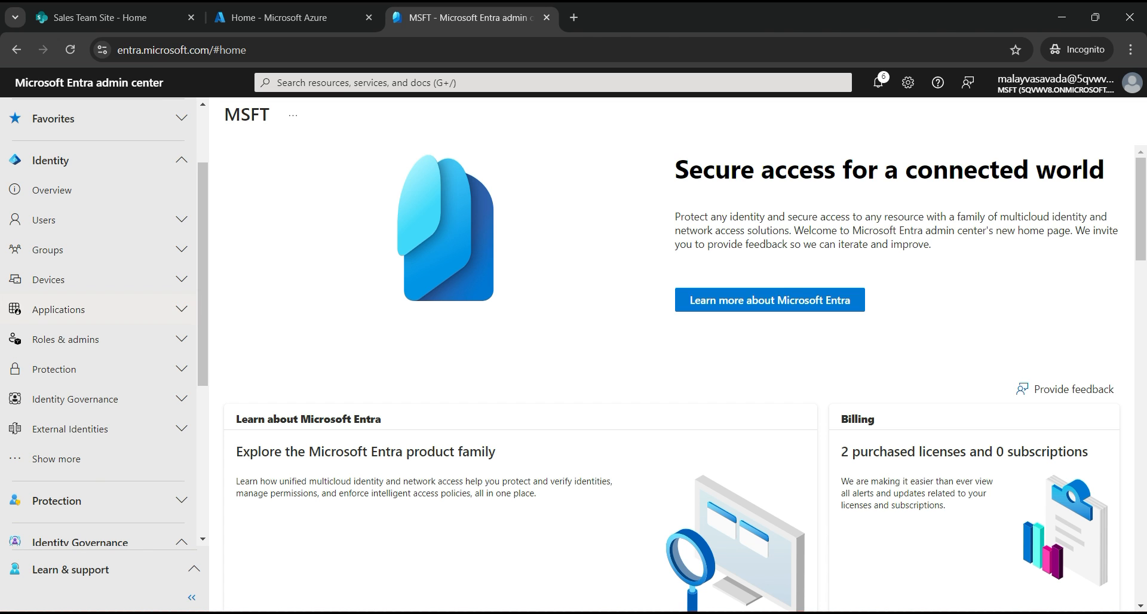
# Expand Applications in the left navigation and go to App registrations
pyautogui.click(59, 309)
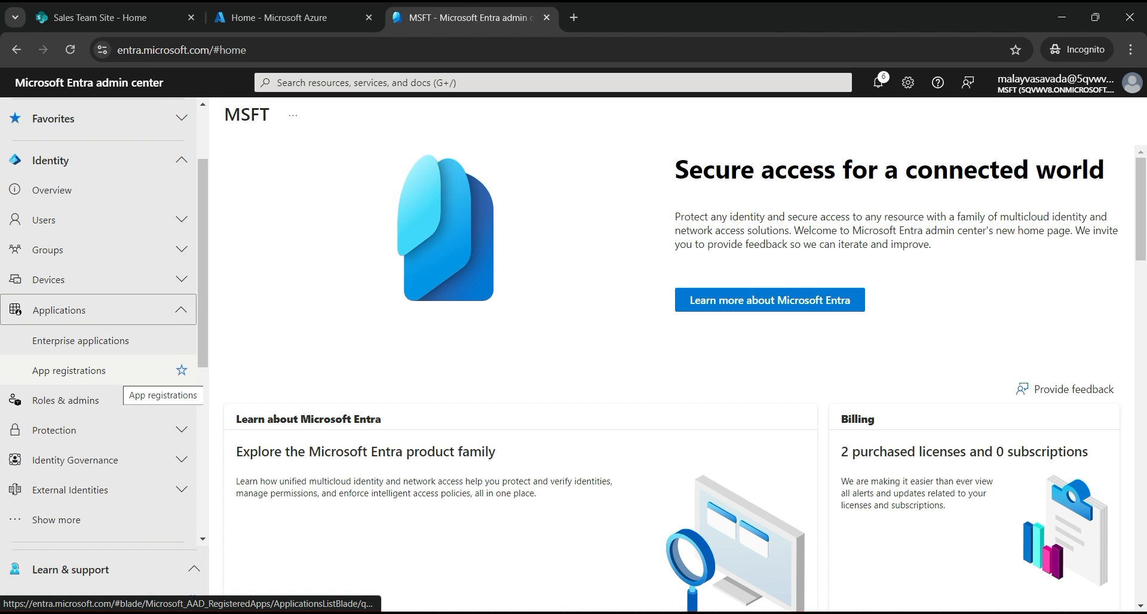
pyautogui.click(68, 371)
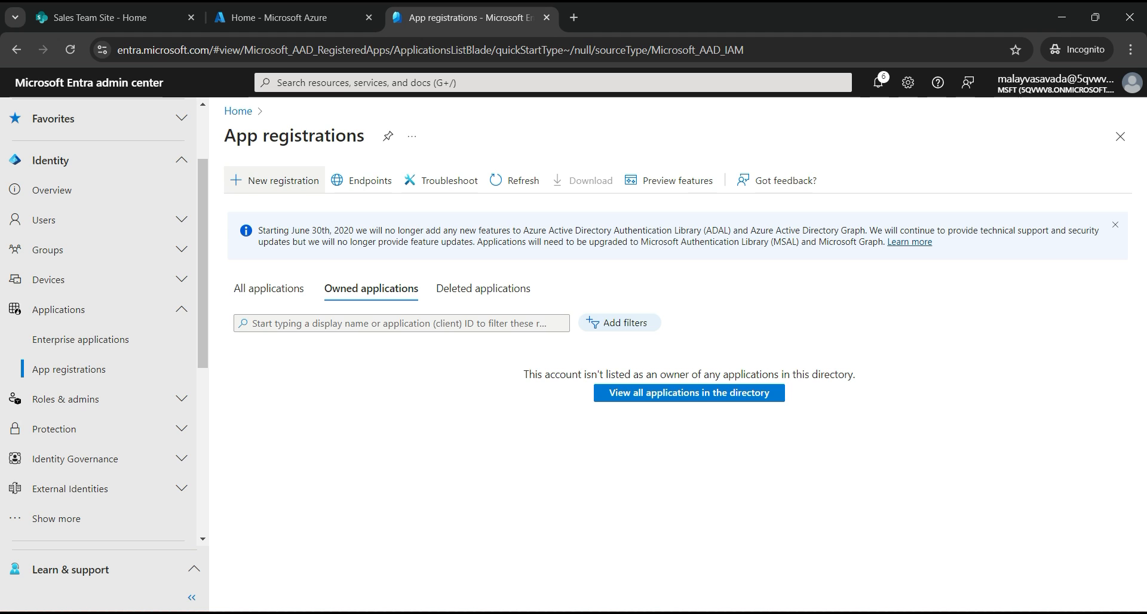
# Create a new registration named 'PnP PowerShell', keeping the single-tenant account type
pyautogui.click(282, 180)
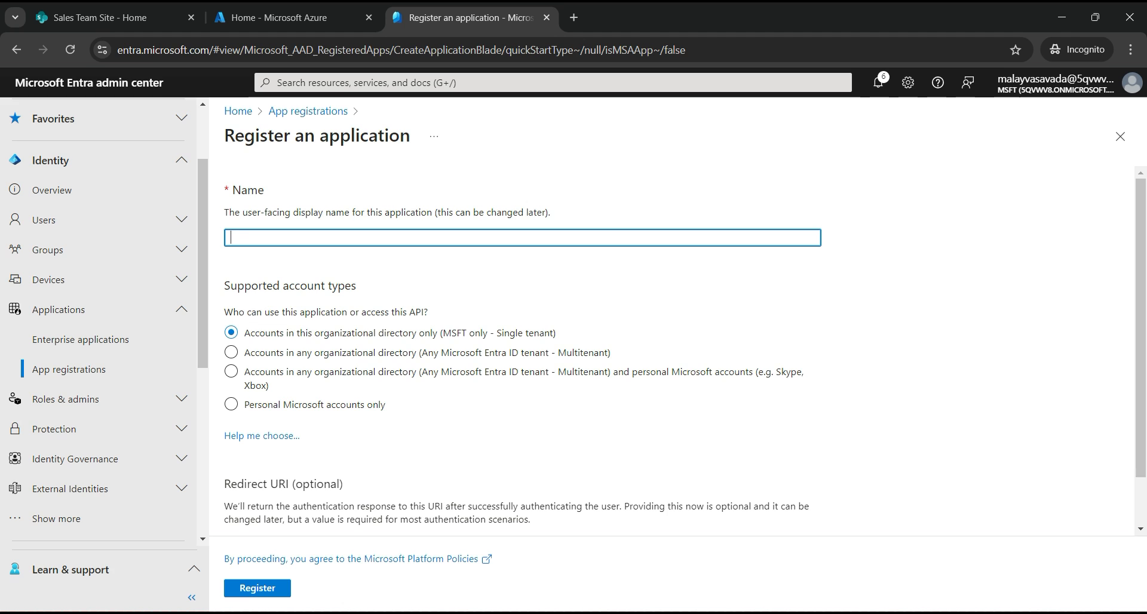
pyautogui.write('PnP PowerShell')
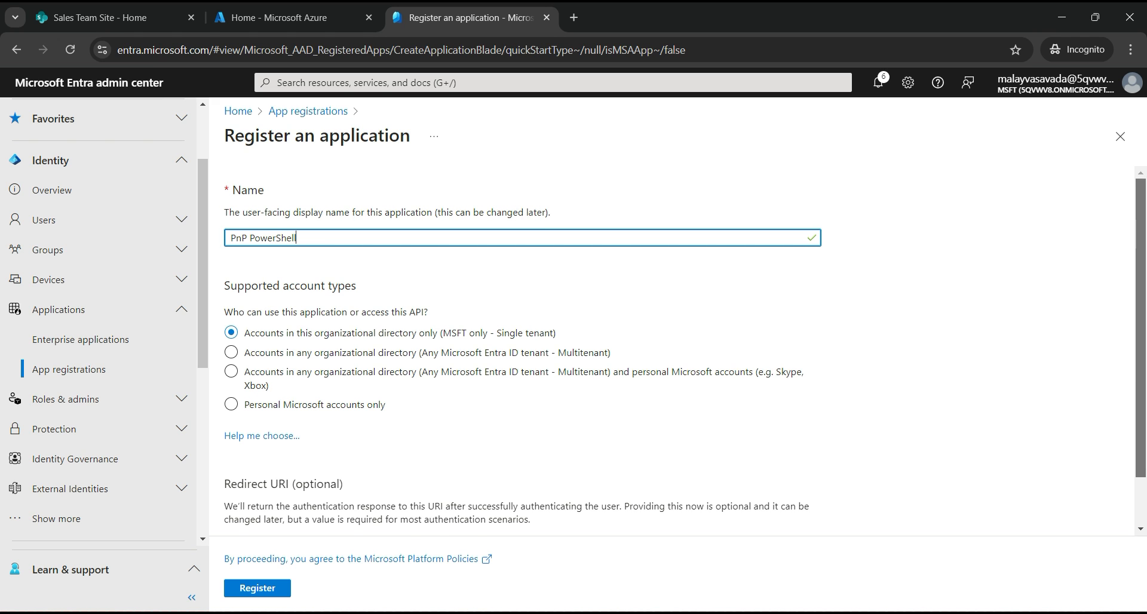
pyautogui.scroll(-3)
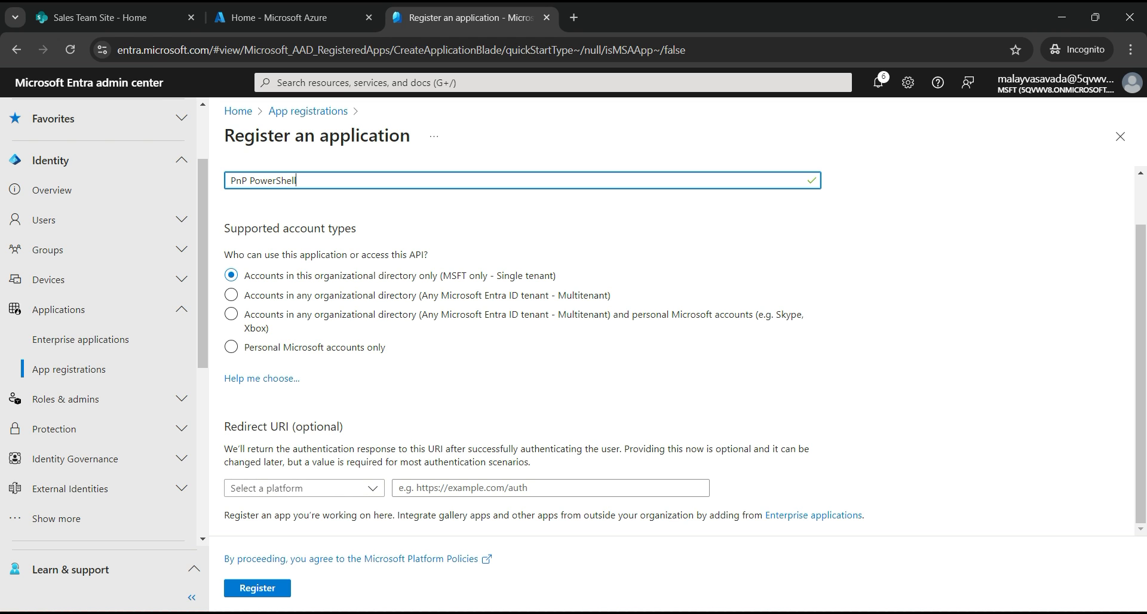
pyautogui.click(258, 588)
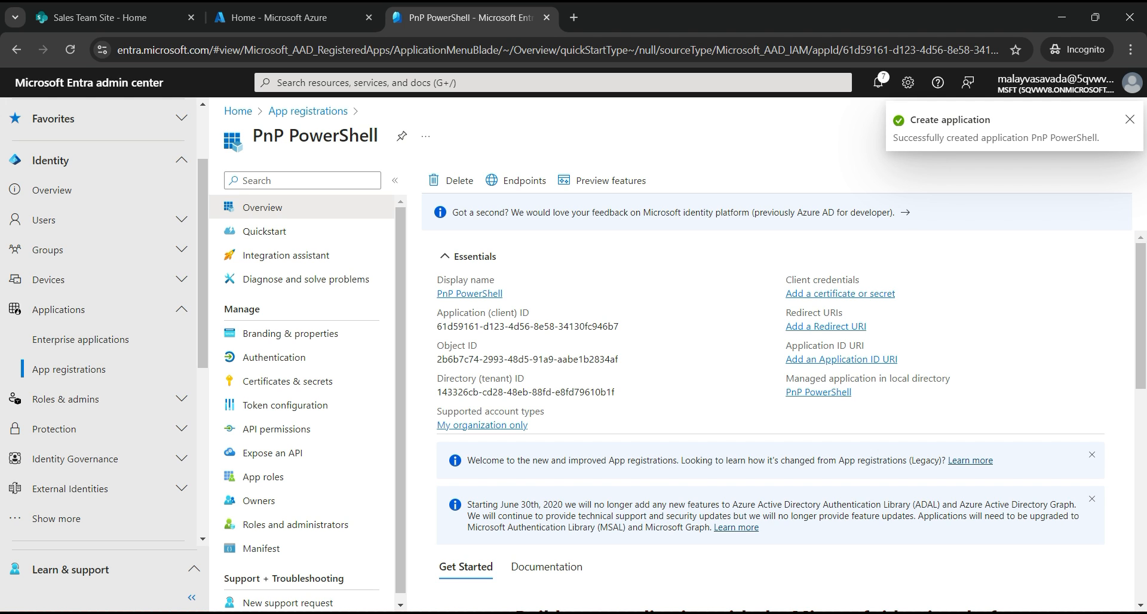
pyautogui.moveTo(628, 326)
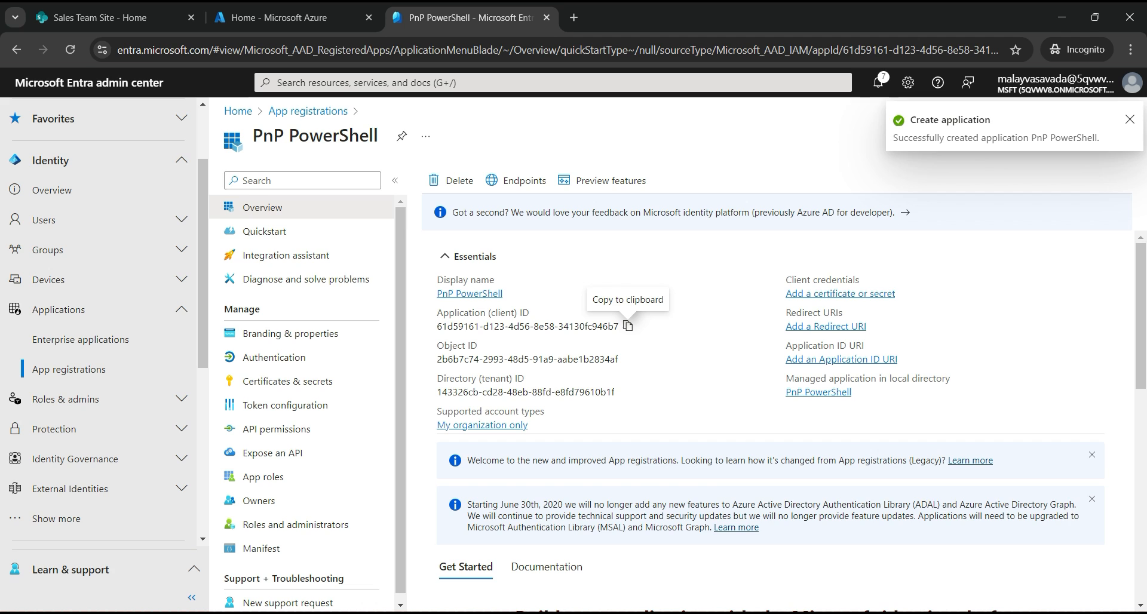
# Copy the PnP PowerShell Application (client) ID from the Overview page
pyautogui.click(628, 326)
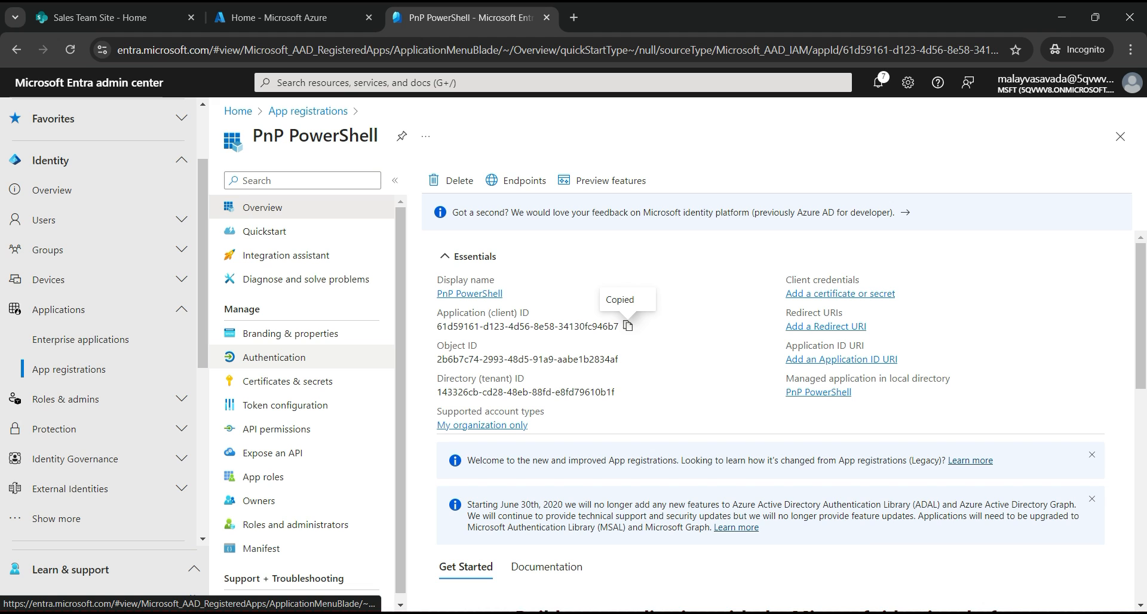
pyautogui.click(273, 358)
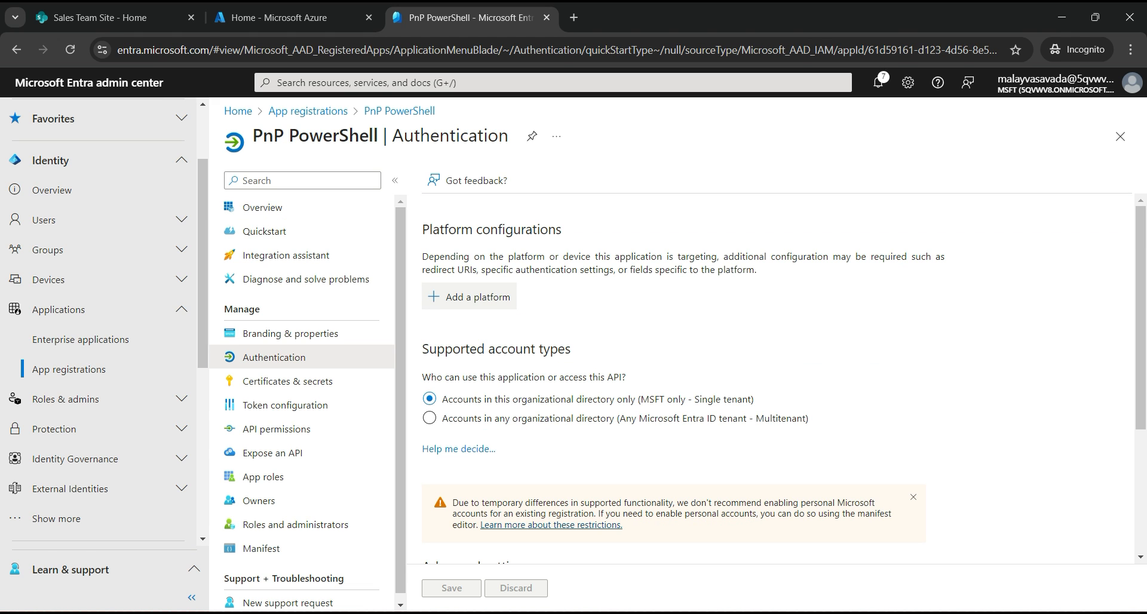
pyautogui.click(478, 296)
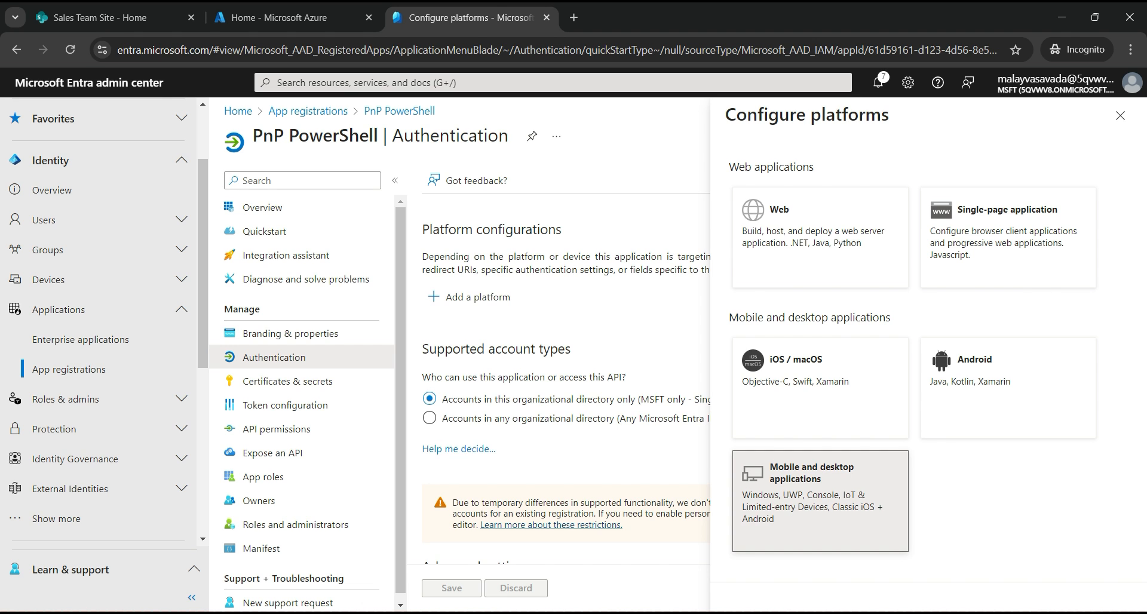
pyautogui.click(820, 501)
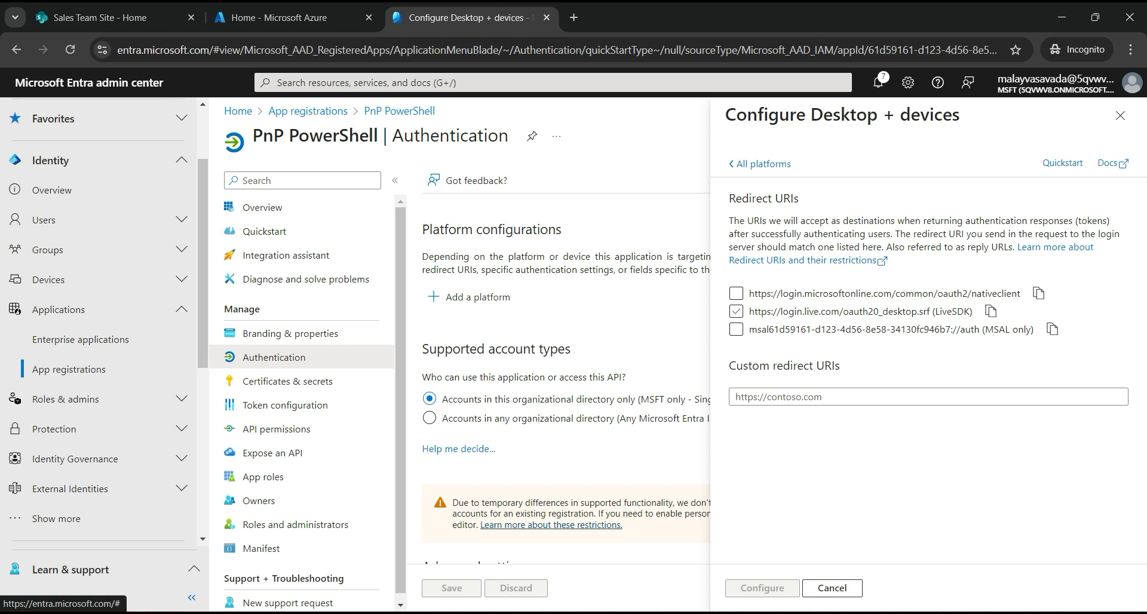
pyautogui.click(736, 310)
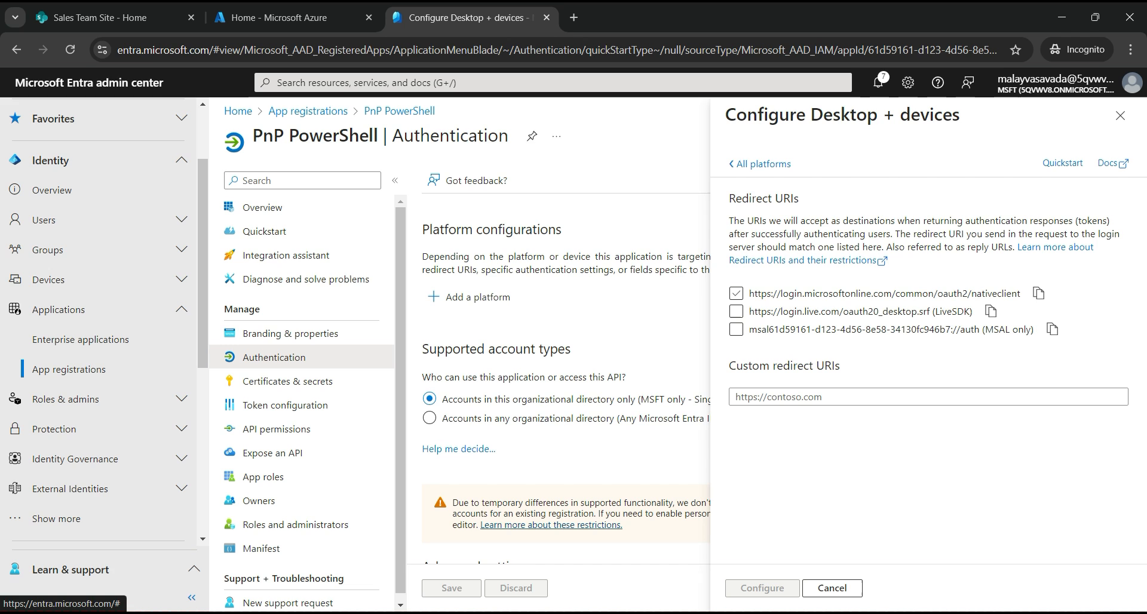
pyautogui.write('http://lo')
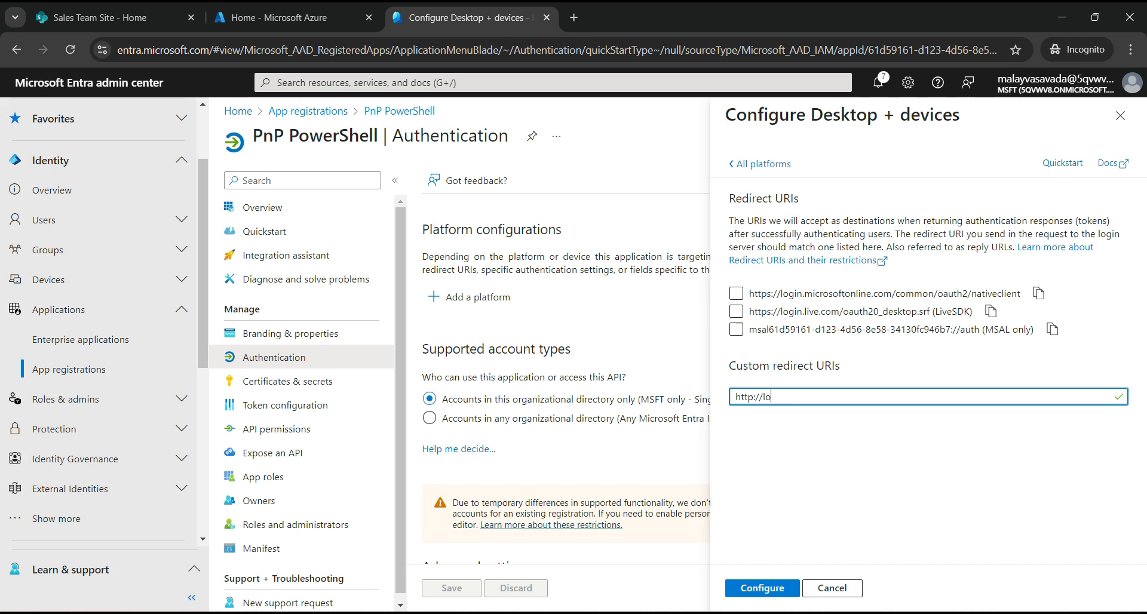
pyautogui.write('calhost')
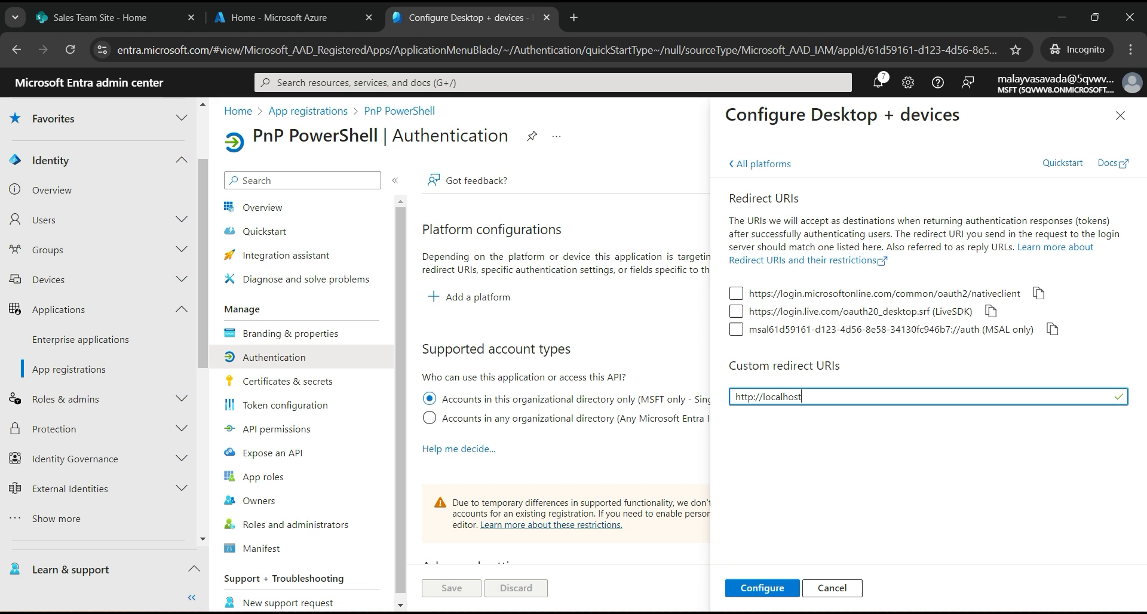
pyautogui.click(762, 587)
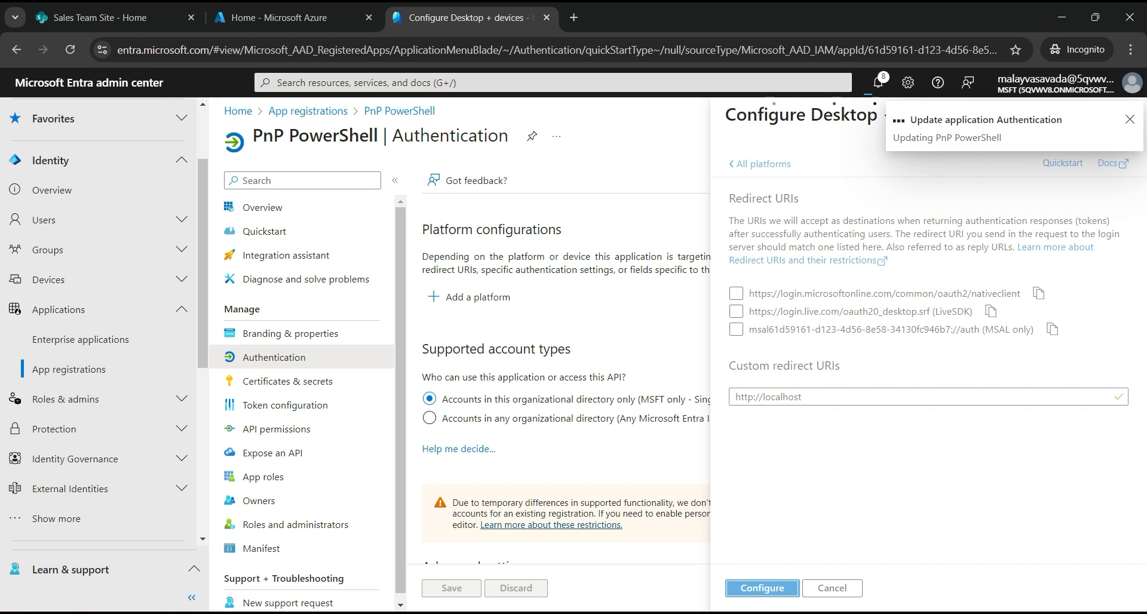
pyautogui.click(761, 587)
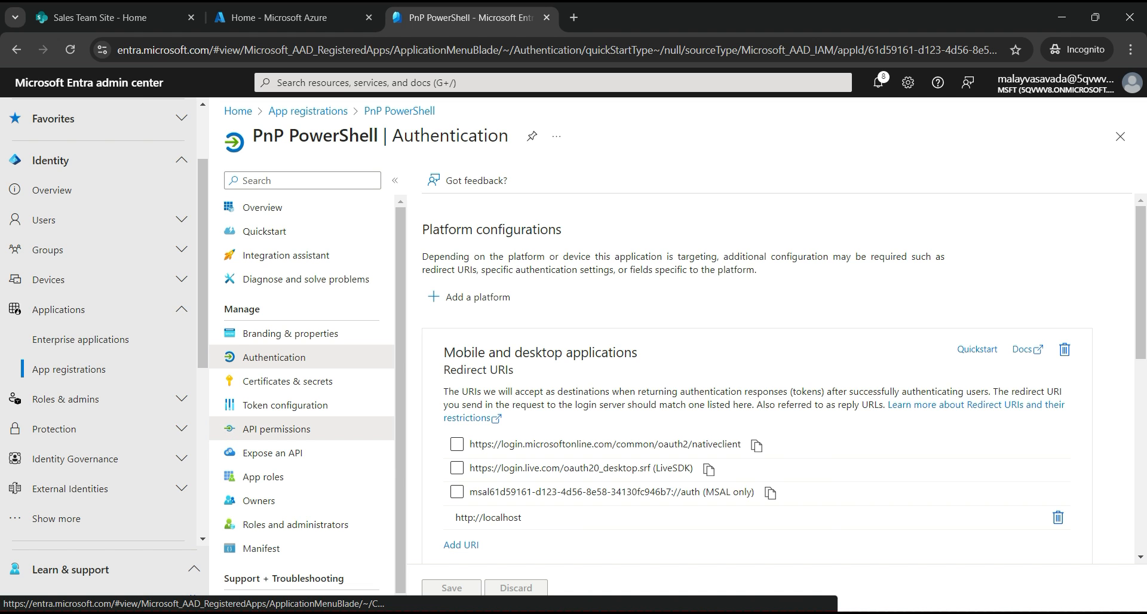
# Remove all Microsoft Graph permissions, including User.Read, under API permissions
pyautogui.click(275, 429)
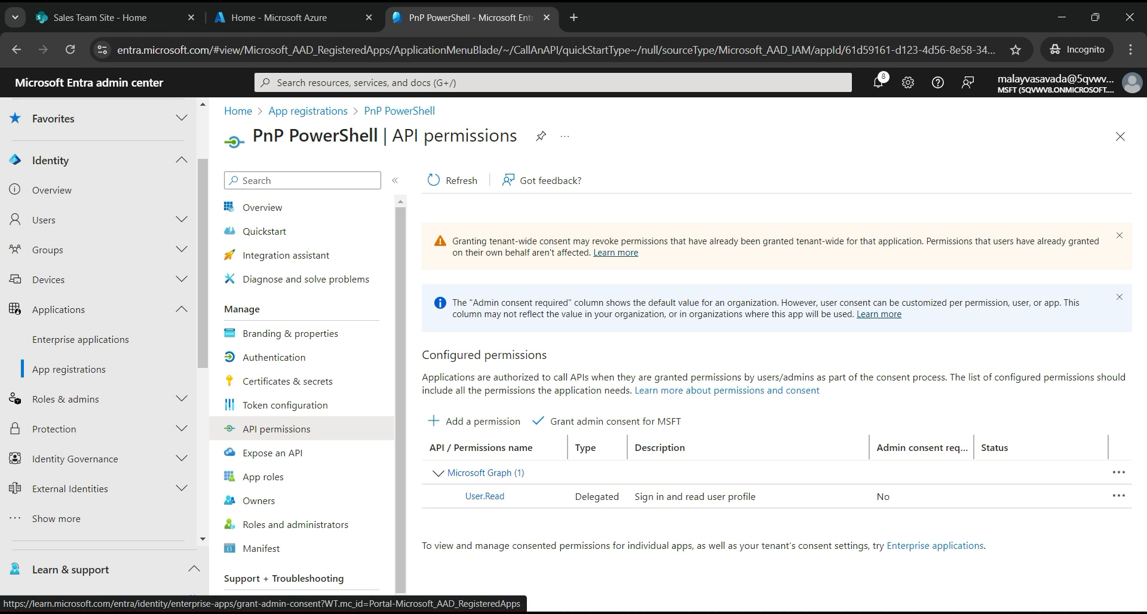
pyautogui.click(1119, 473)
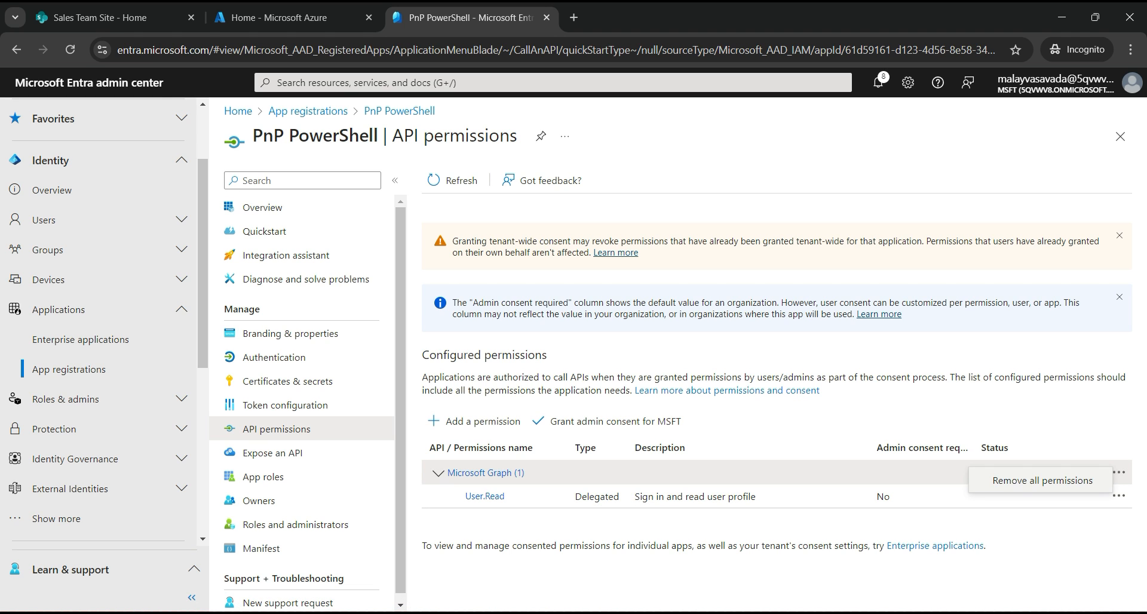
pyautogui.click(1040, 480)
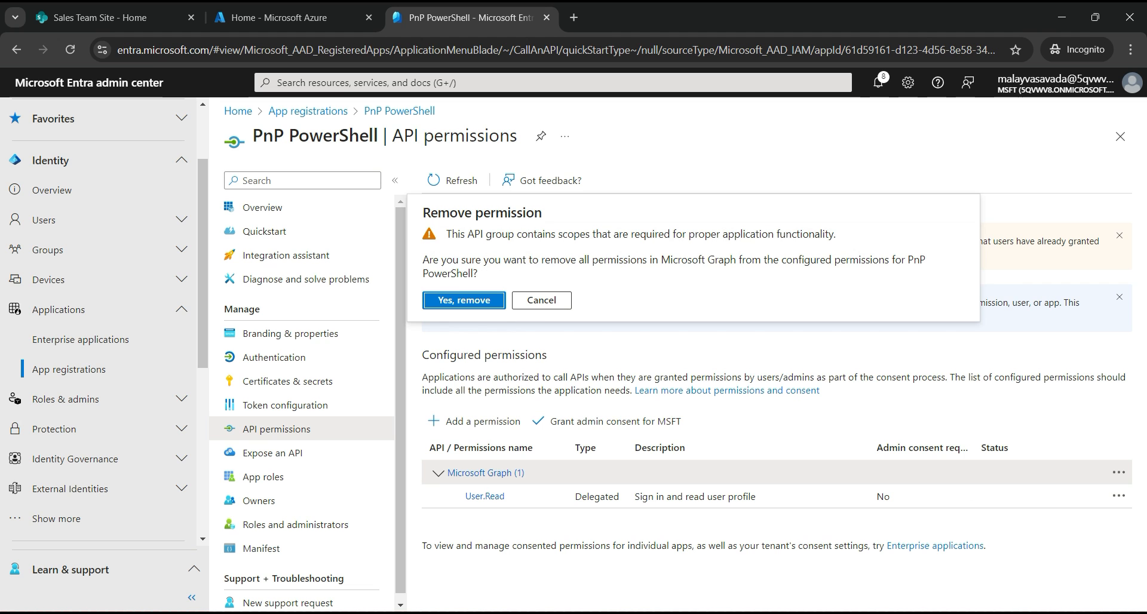
pyautogui.click(464, 300)
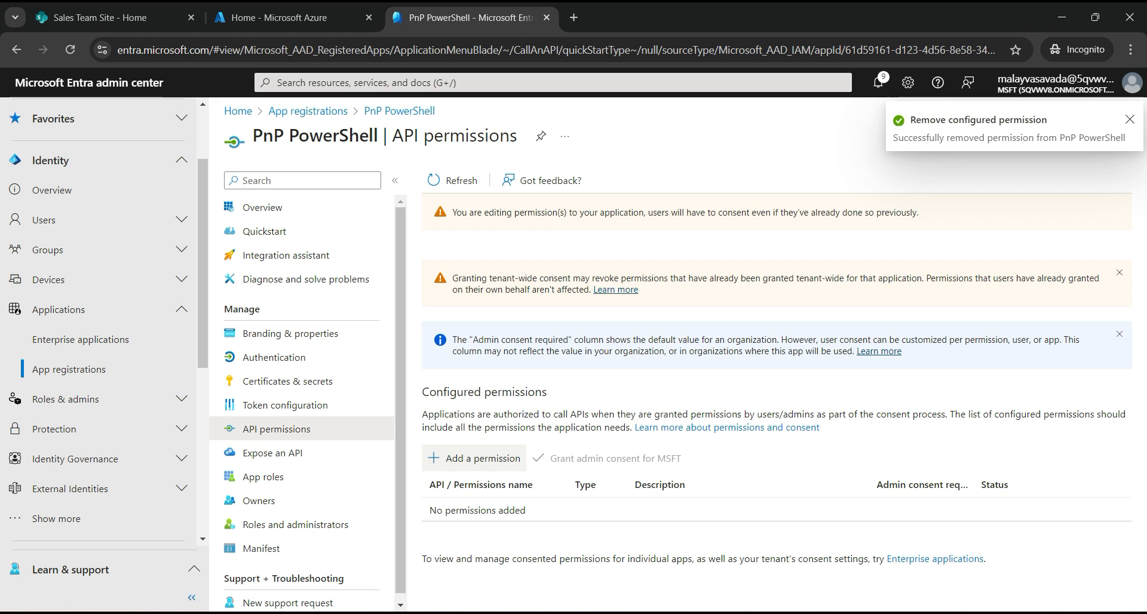
# Request a new API permission for SharePoint with the delegated permission type
pyautogui.click(474, 459)
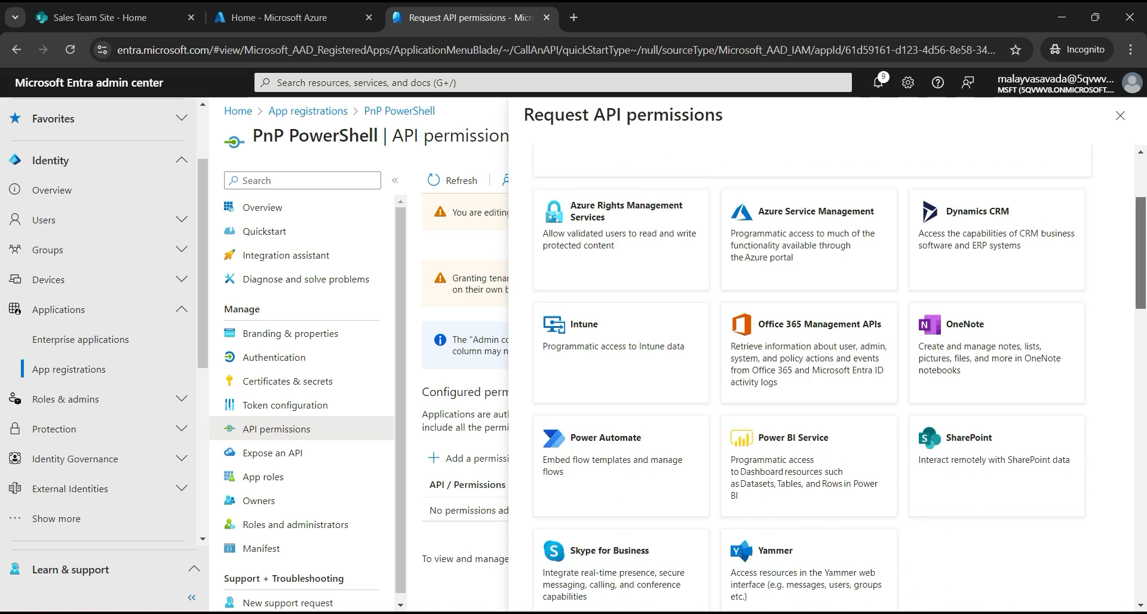
pyautogui.scroll(-3)
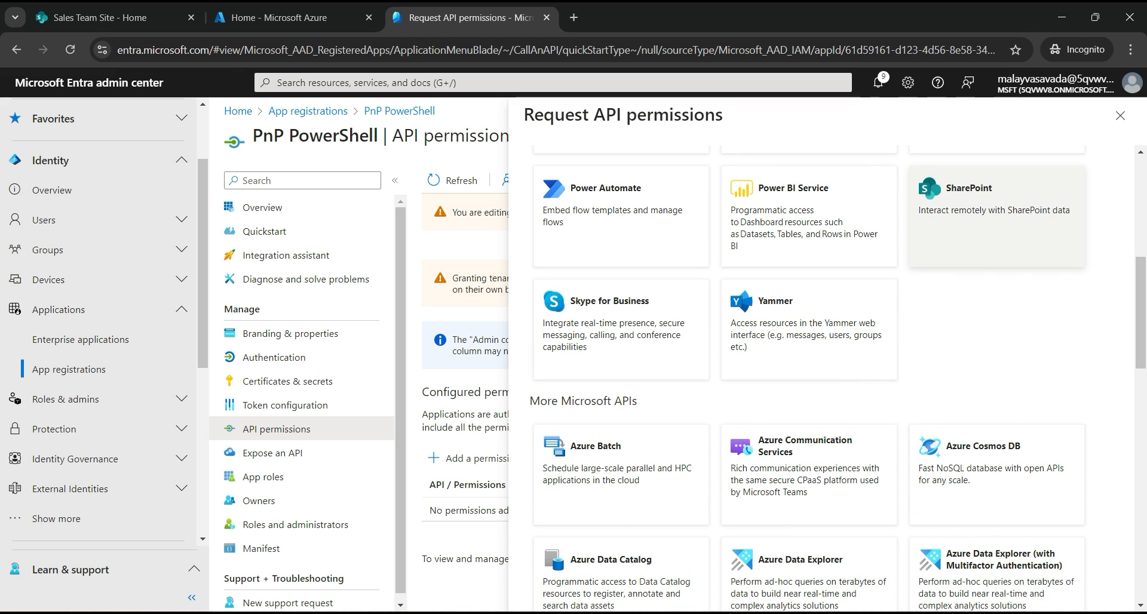
pyautogui.click(996, 215)
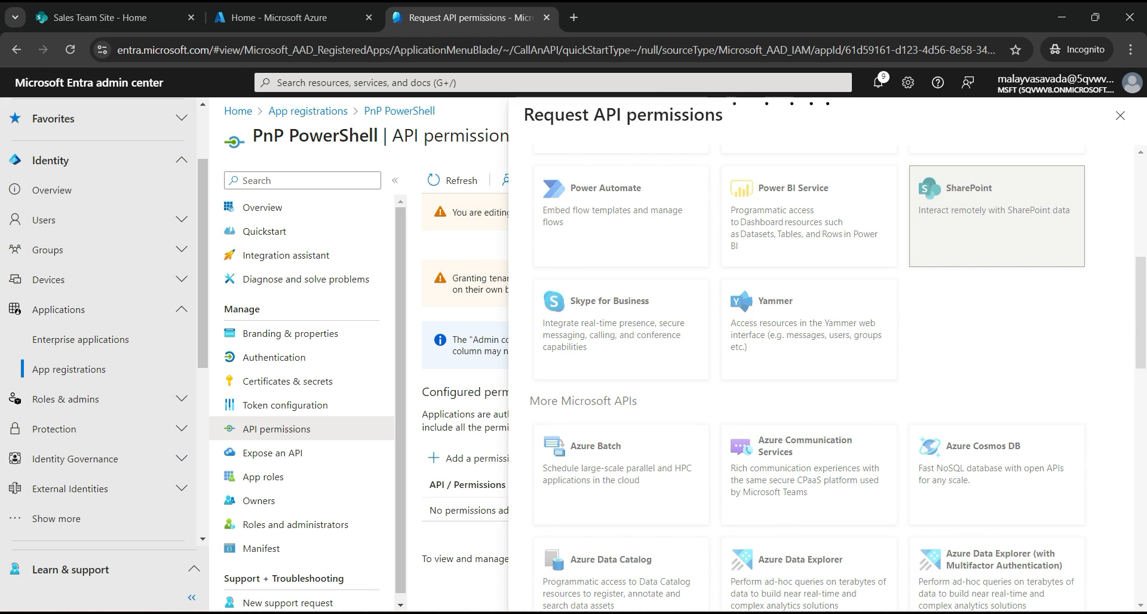
pyautogui.click(996, 215)
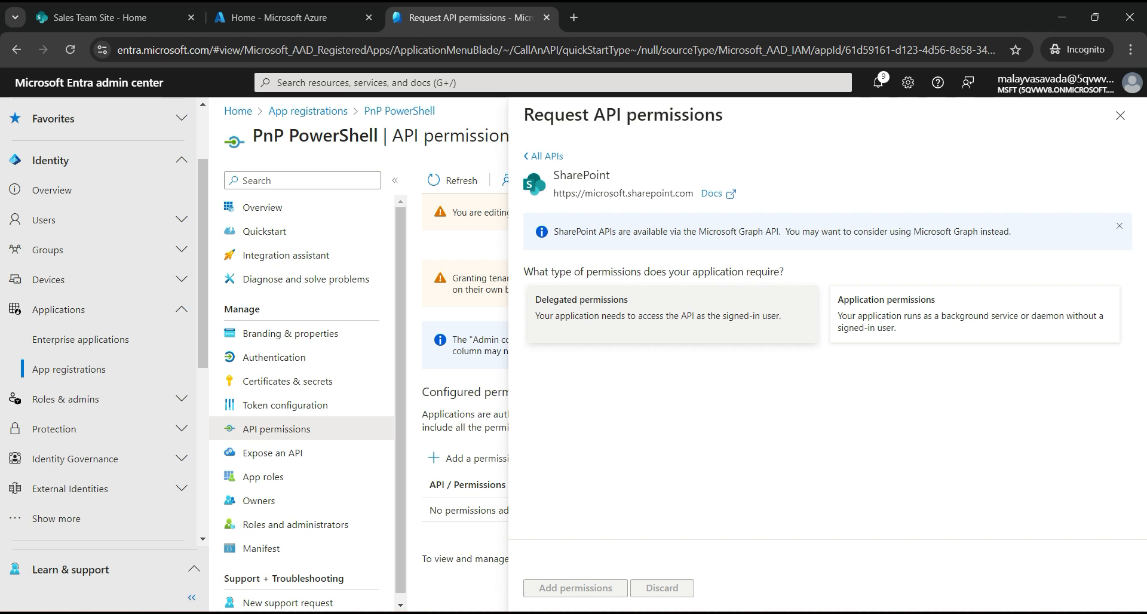
pyautogui.click(672, 314)
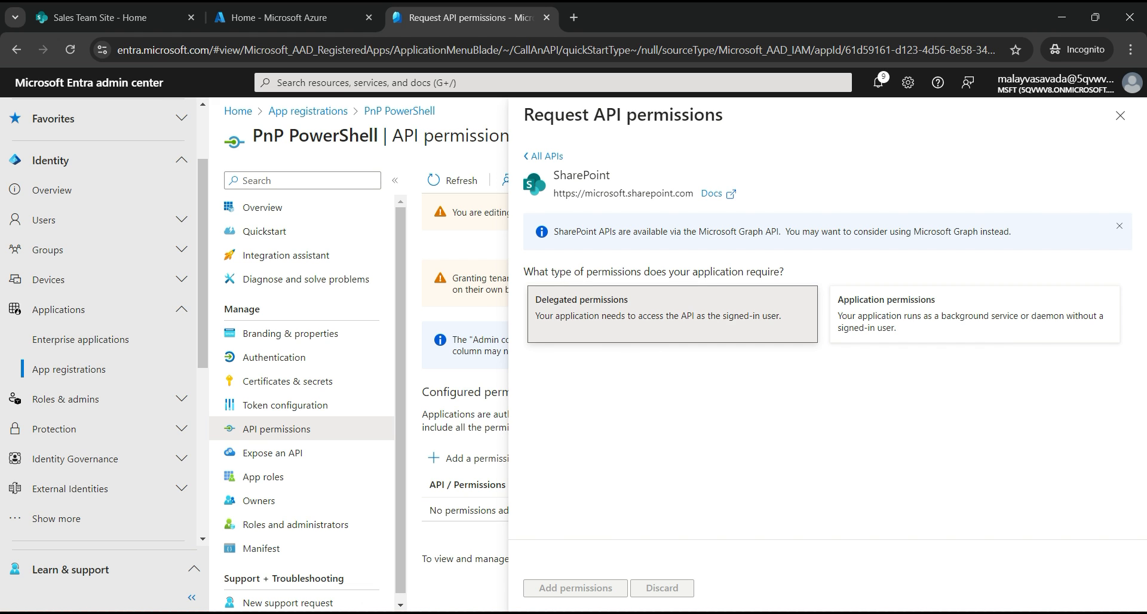
pyautogui.click(671, 313)
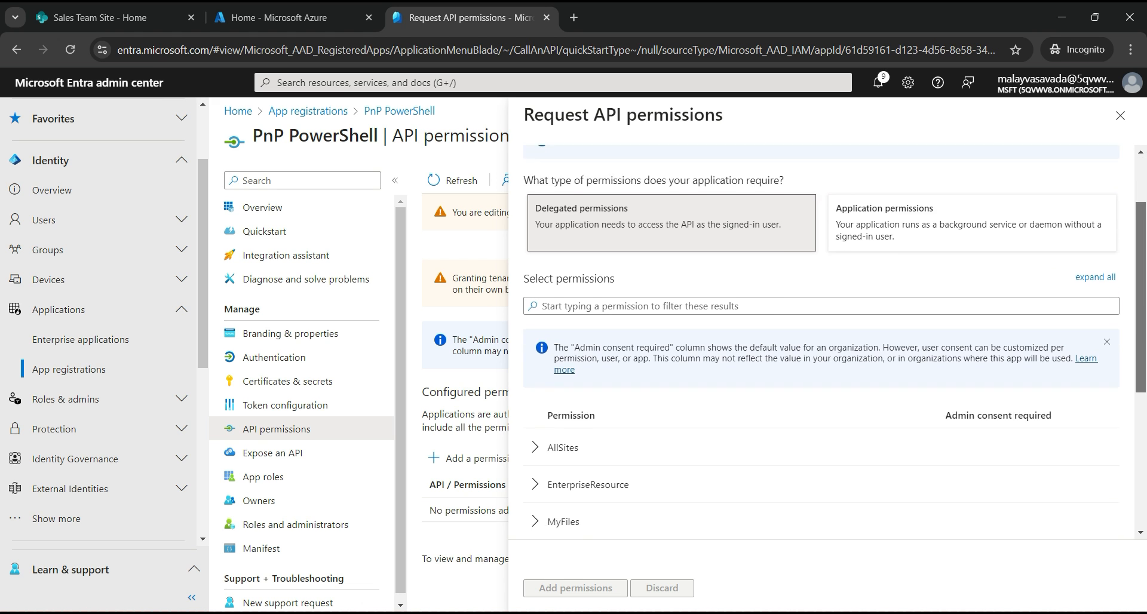
# Expand the AllSites group and tick AllSites.FullControl
pyautogui.scroll(-3)
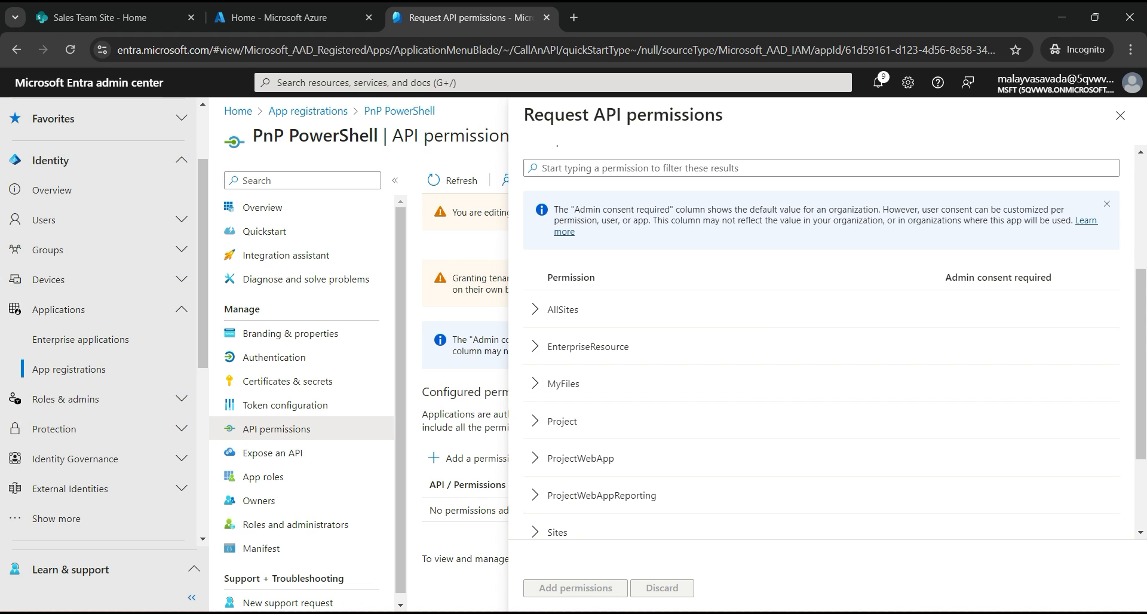
pyautogui.click(562, 310)
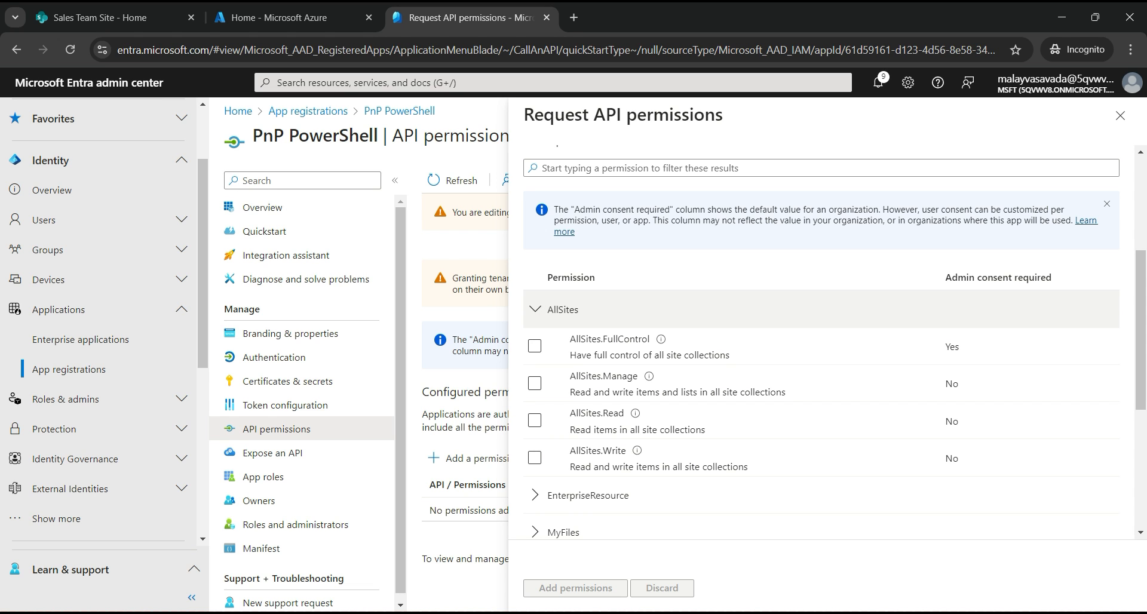
pyautogui.scroll(-3)
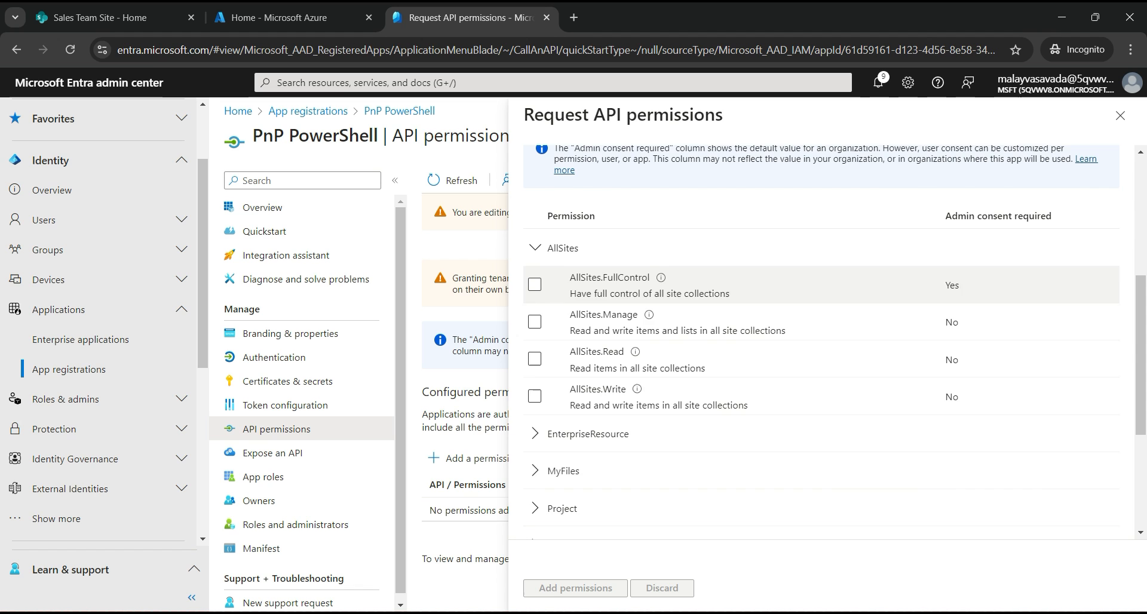
pyautogui.click(566, 470)
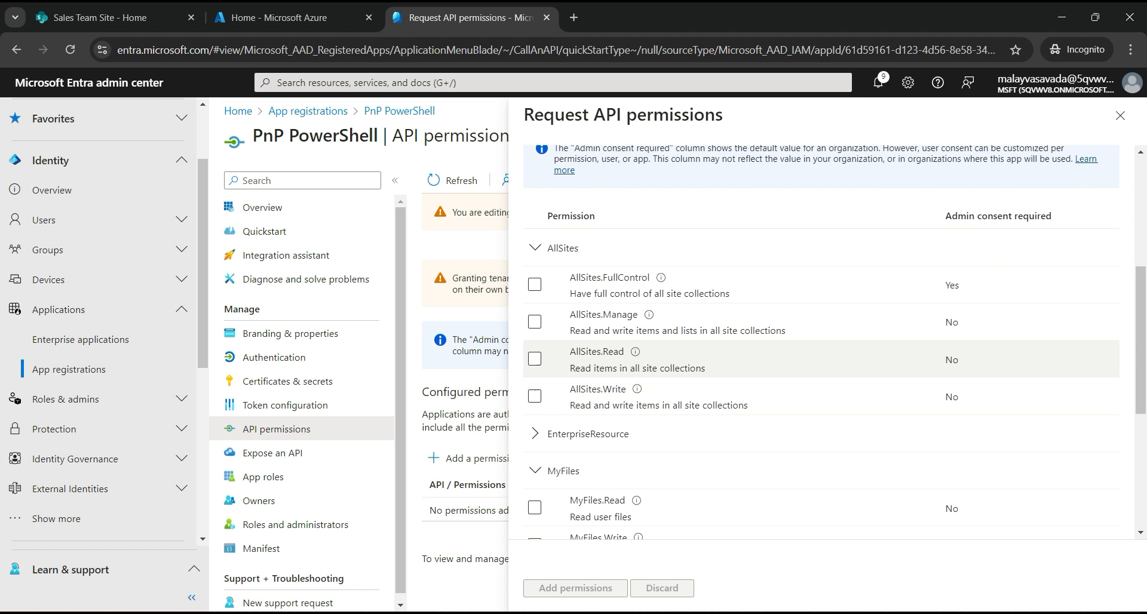
pyautogui.scroll(-3)
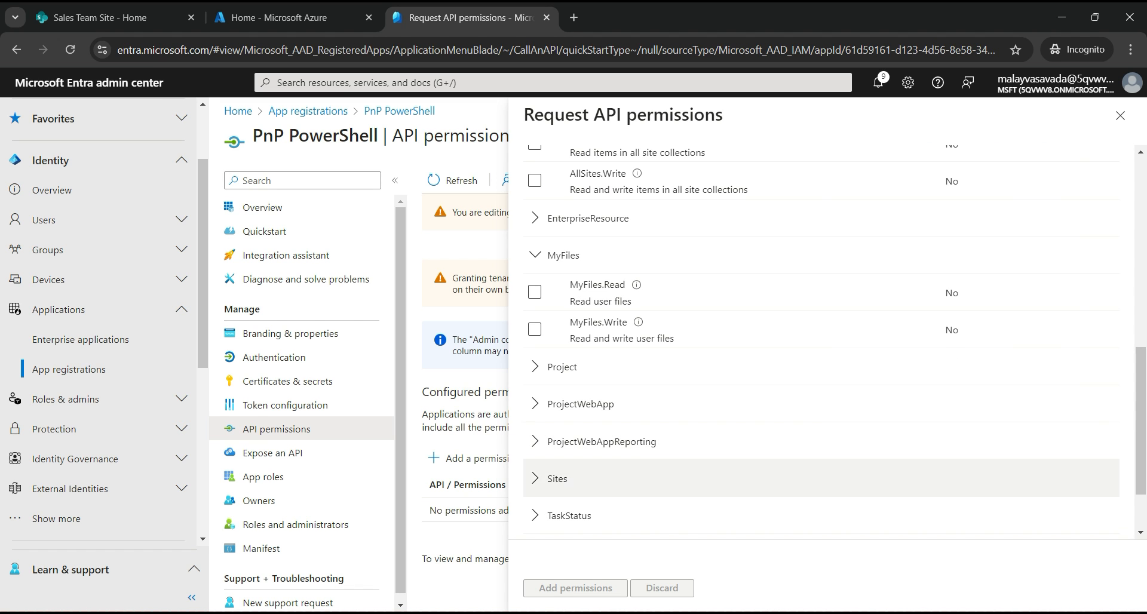
pyautogui.click(558, 479)
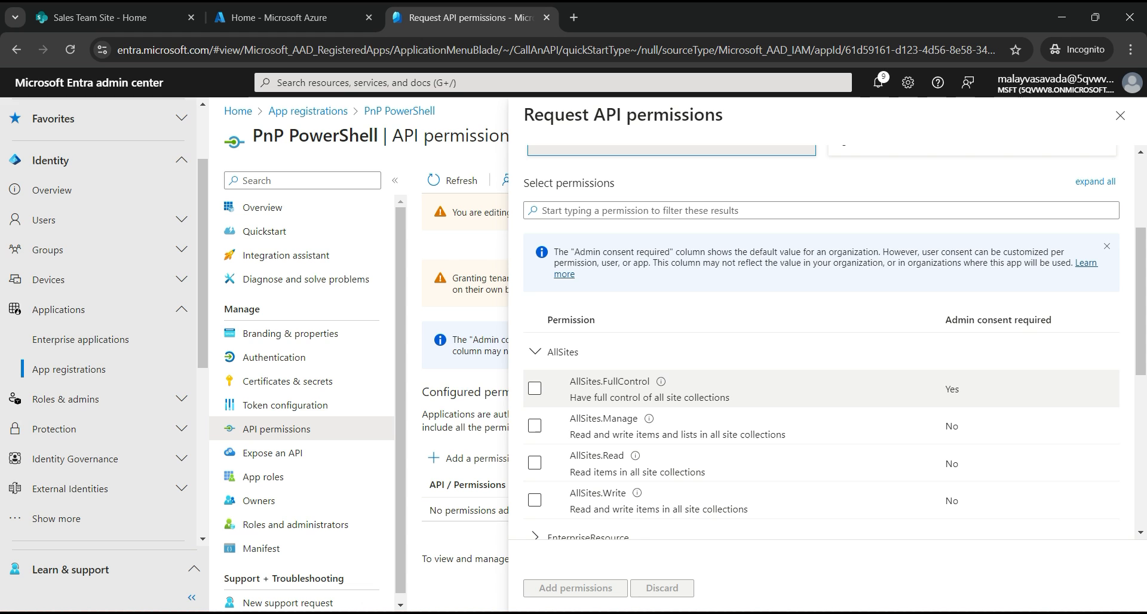
pyautogui.click(535, 389)
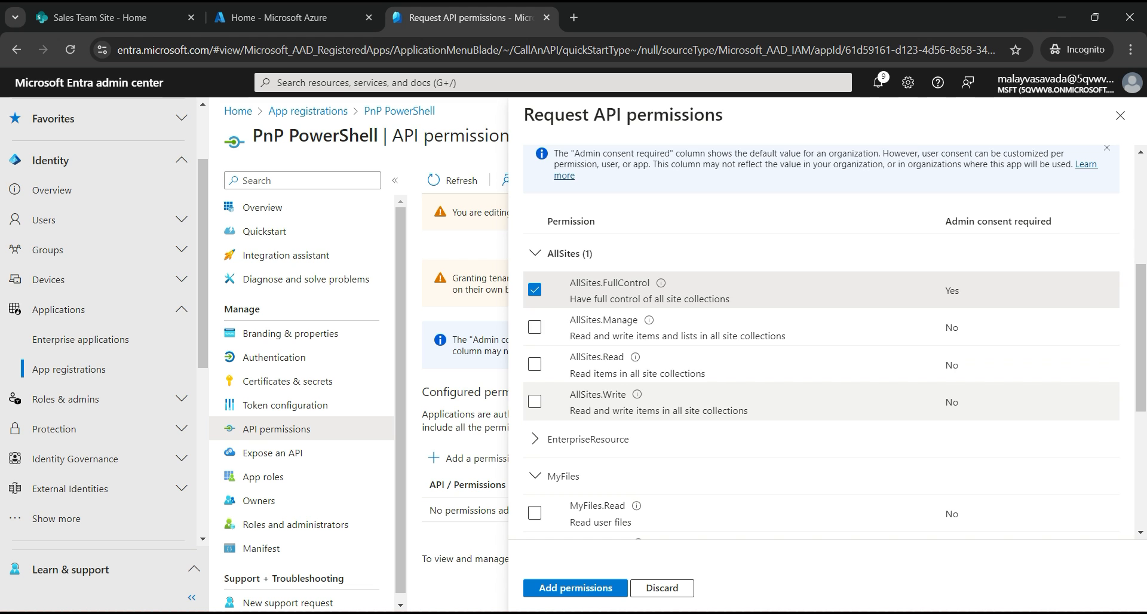
pyautogui.scroll(-3)
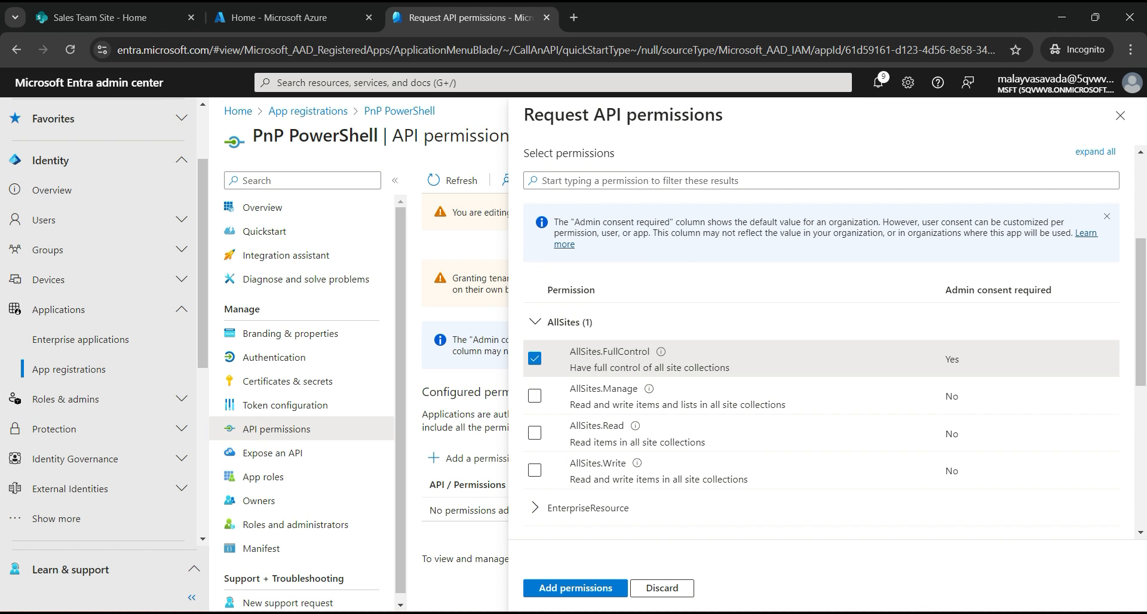
# Add the selected AllSites.FullControl permission and dismiss the saved notification
pyautogui.click(575, 587)
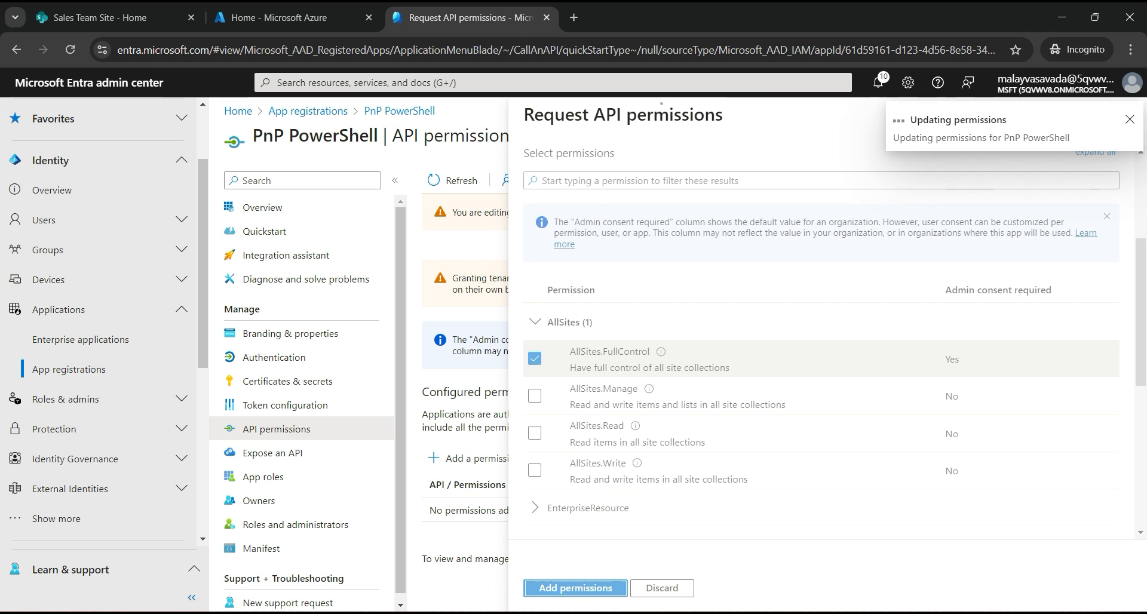
pyautogui.click(576, 587)
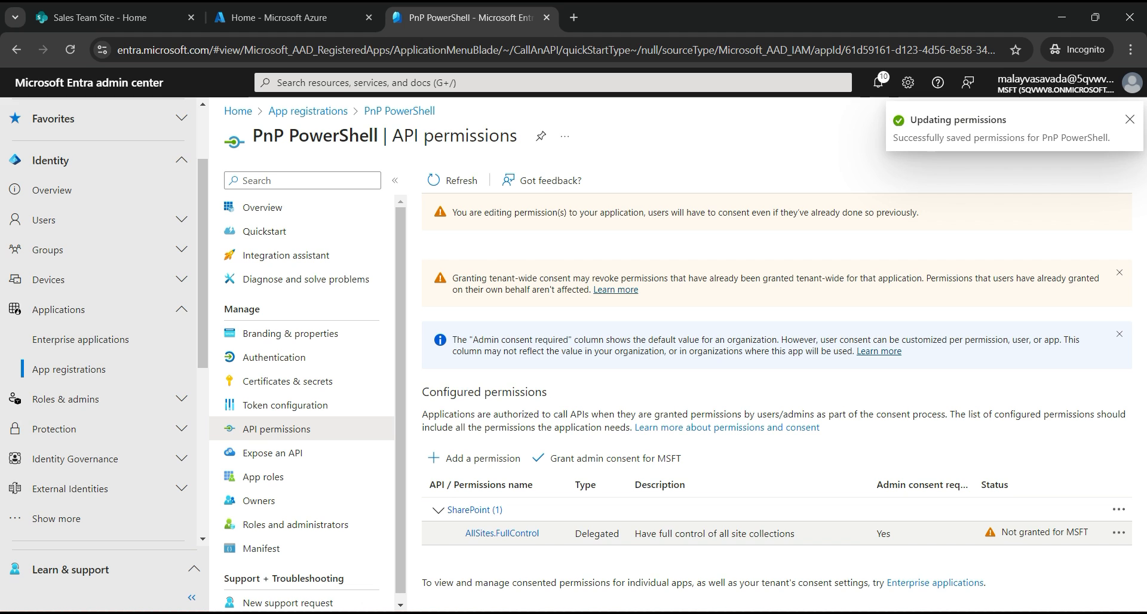
pyautogui.click(1129, 119)
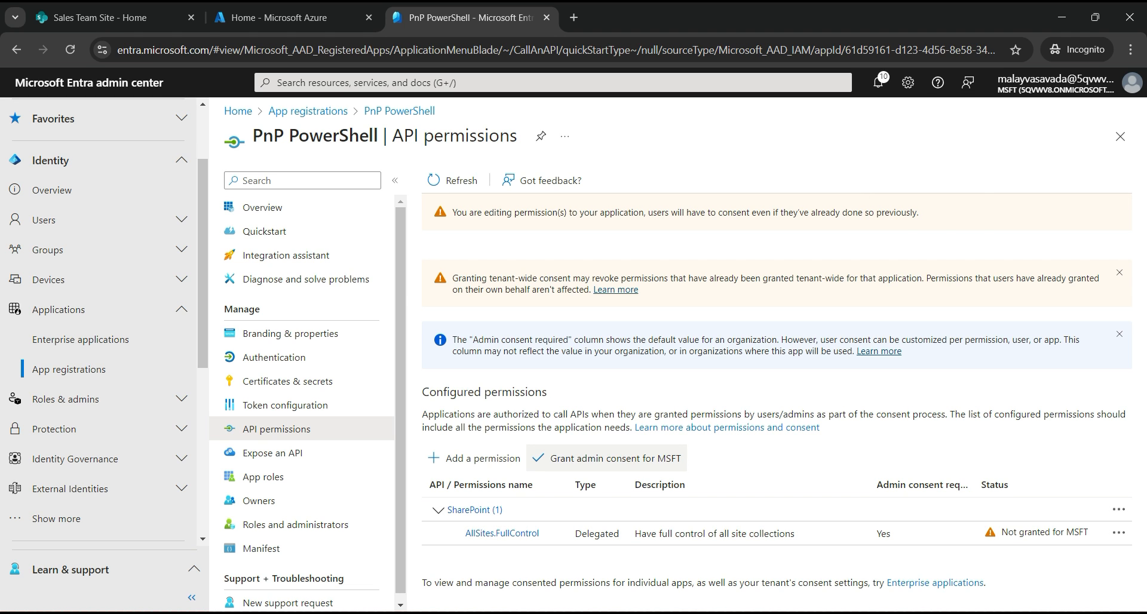
# Grant admin consent for MSFT and dismiss the success notification
pyautogui.click(607, 458)
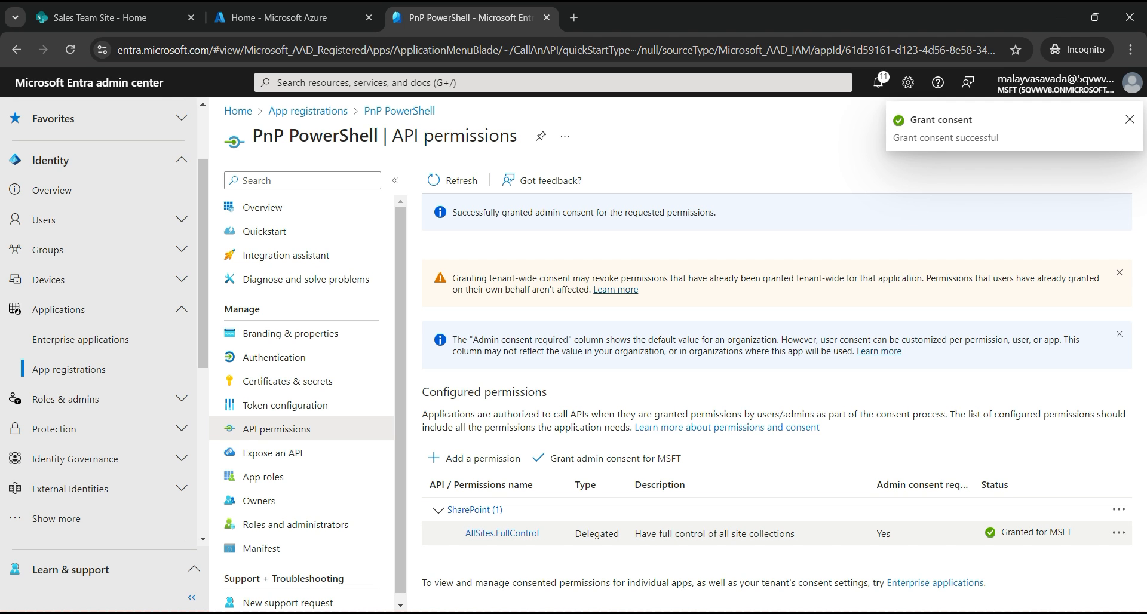
pyautogui.click(1127, 120)
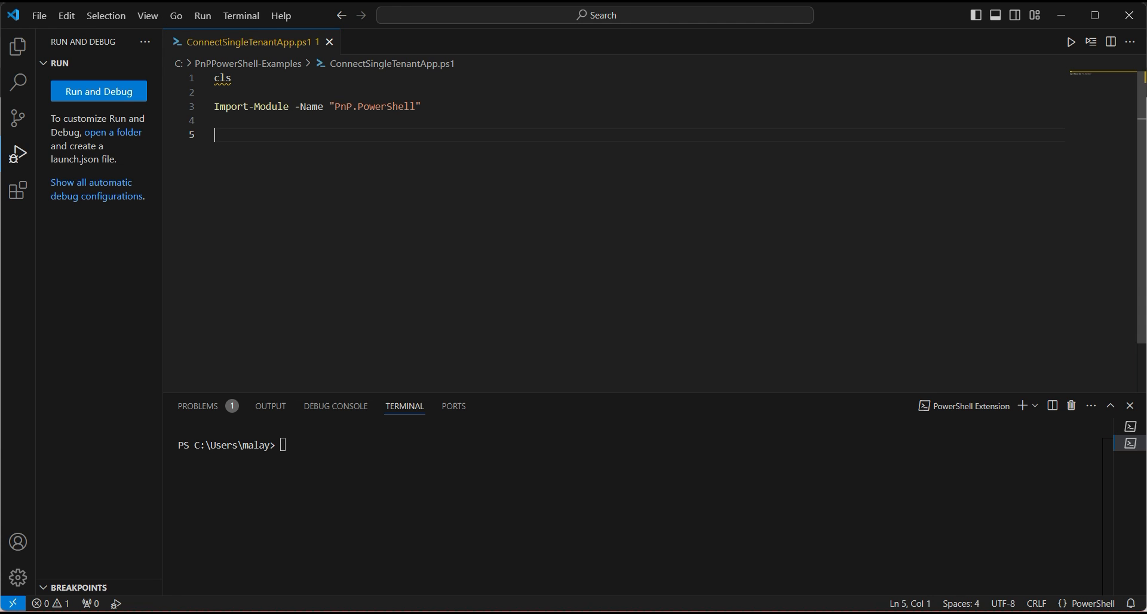
# Write Connect-PnPOnline with the Sales URL, client ID 61d59161-..., -Interactive, then Get-PnPList
pyautogui.write('Conne')
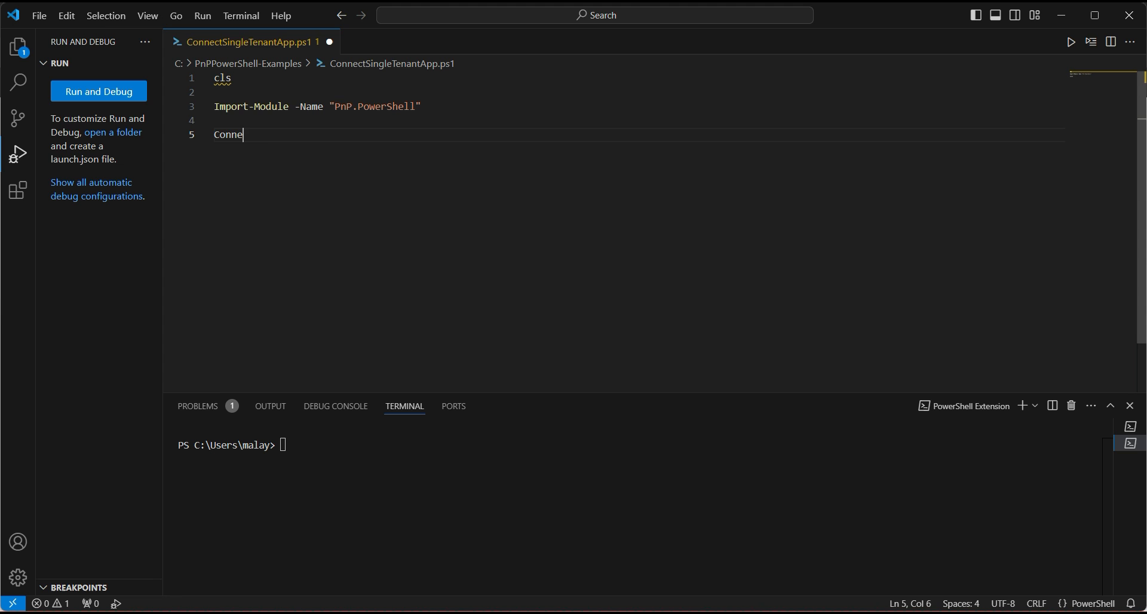
pyautogui.write('ct-PnPOnline')
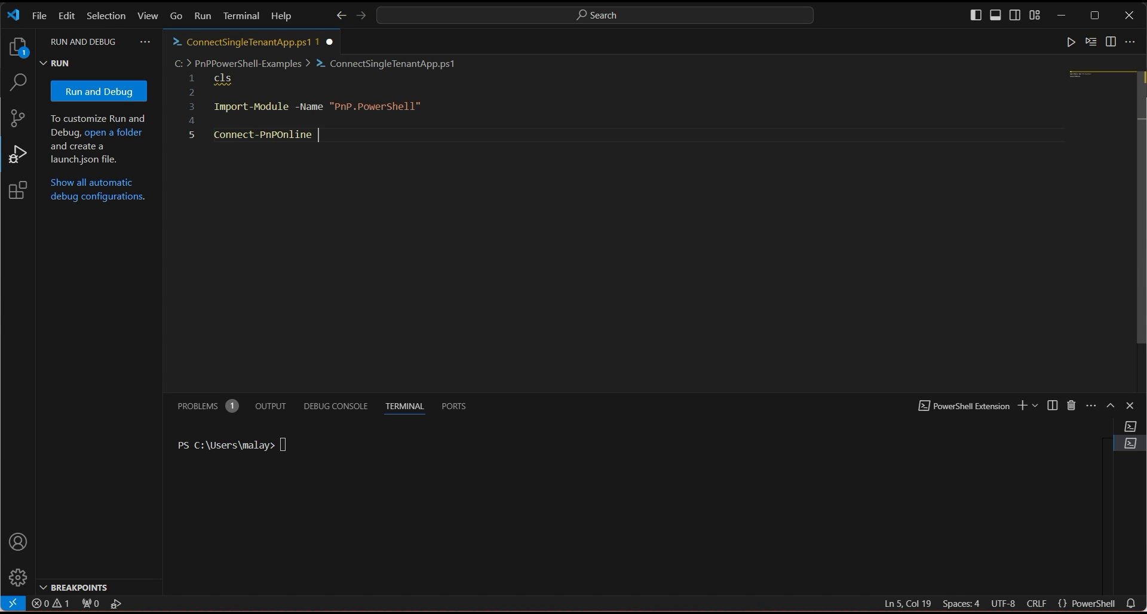
pyautogui.write('-Url "https://5qvwv8.sharepoint.com/sites/Sales" -ClientId')
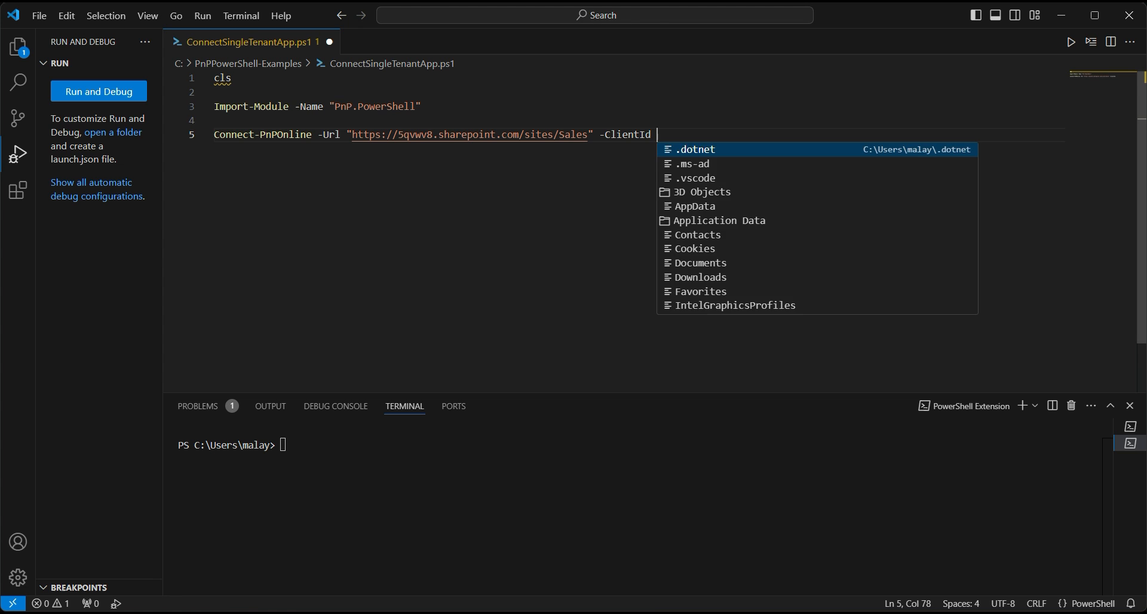
pyautogui.write('61d59161-d123-4d56-8e58-34130fc946b7 -')
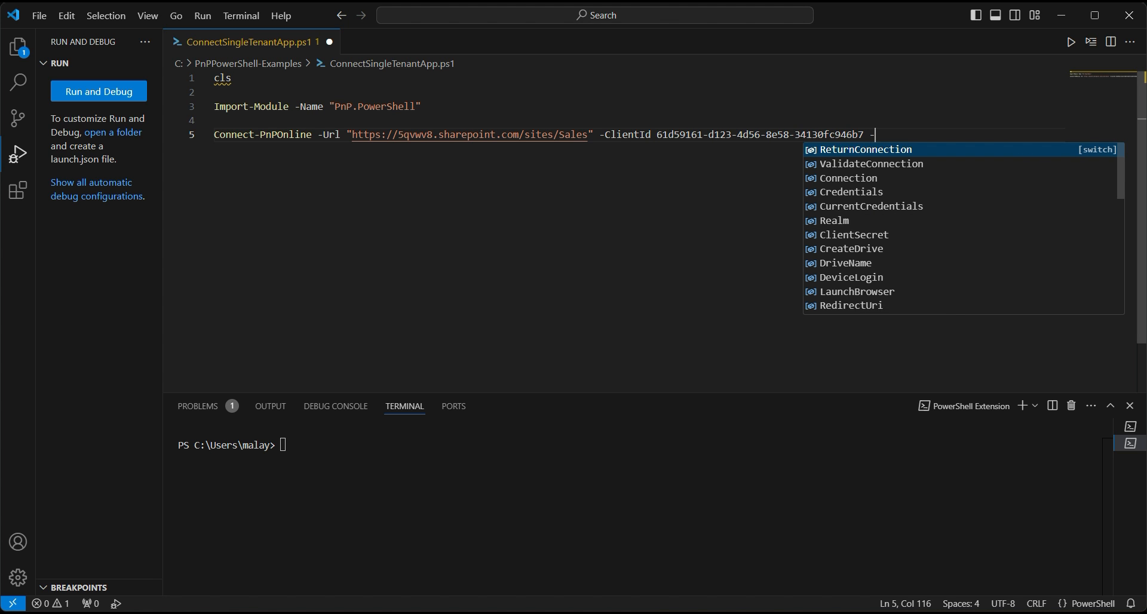
pyautogui.write('Interactive')
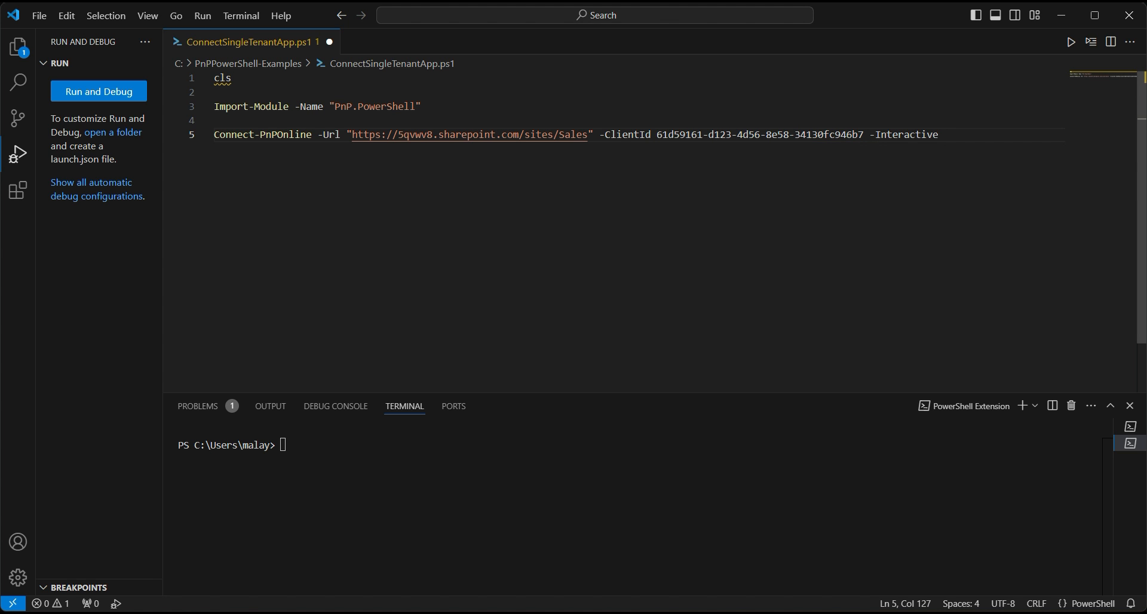
pyautogui.press('Enter')
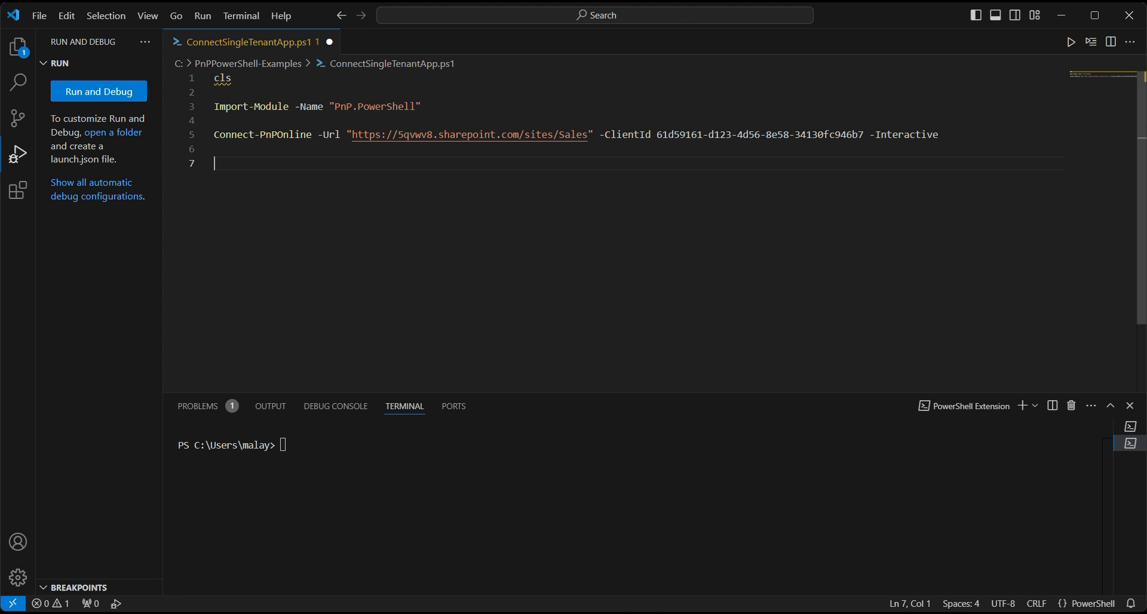
pyautogui.write('GEt-P')
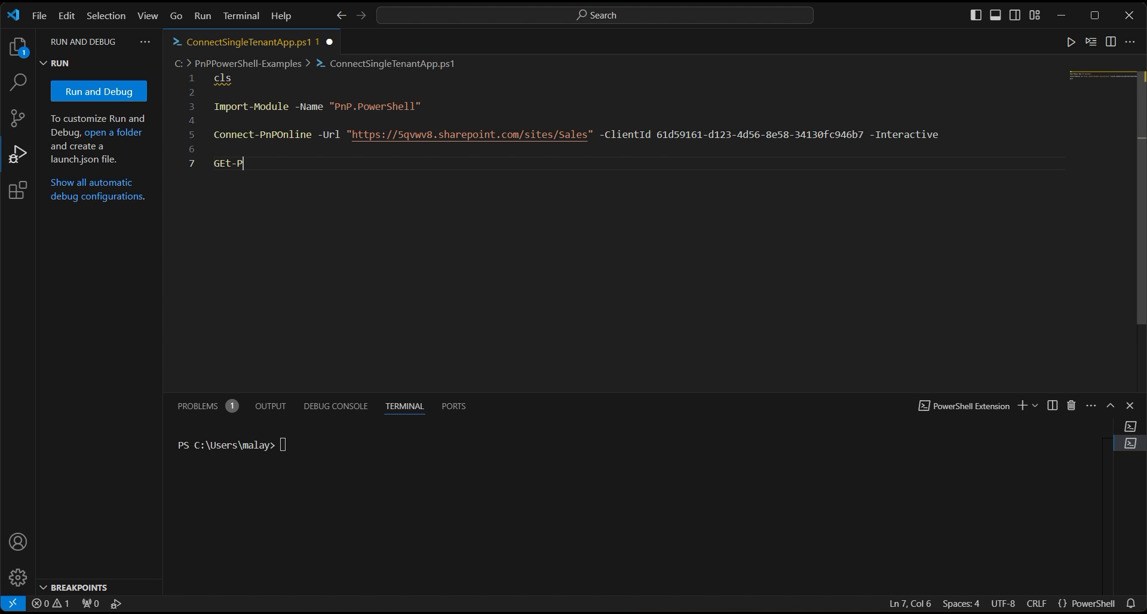
pyautogui.write('np')
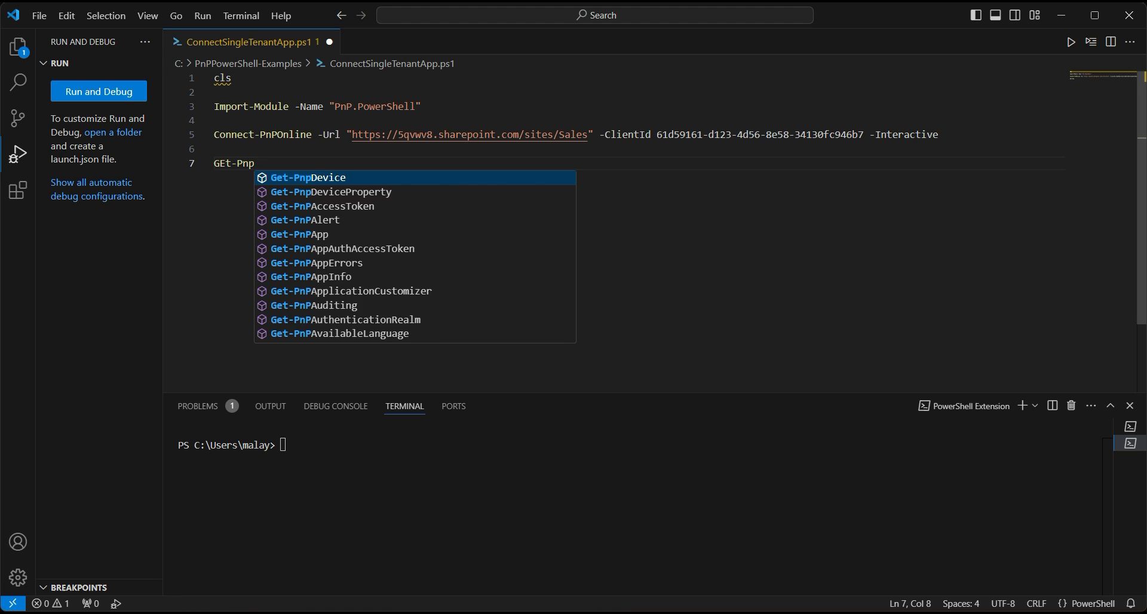
pyautogui.write('List')
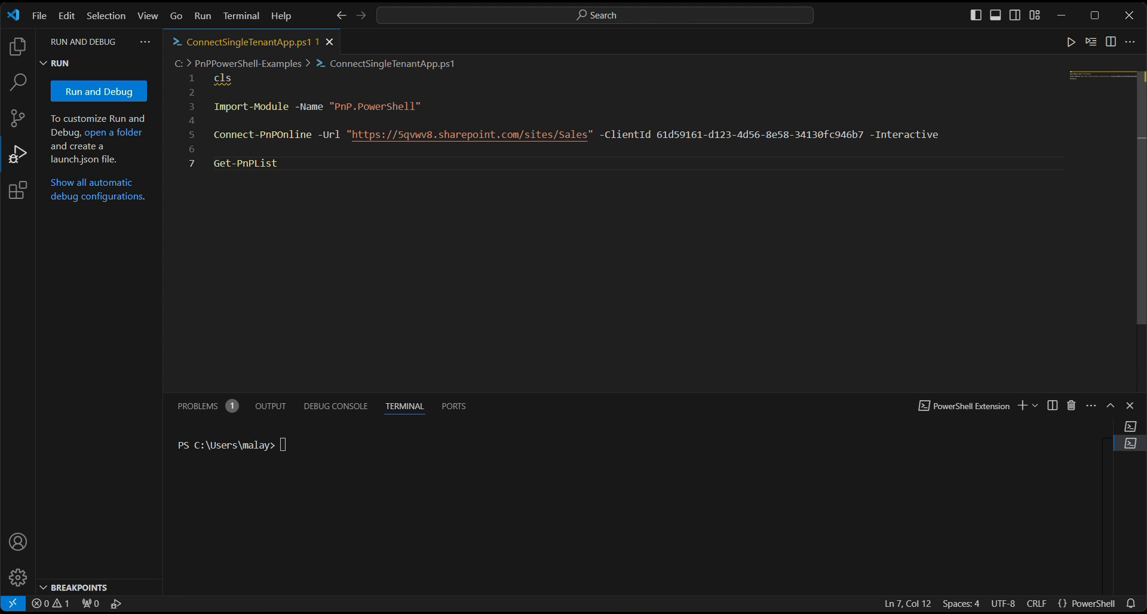
# Run the script and choose the tenant account in the Microsoft sign-in prompt
pyautogui.click(98, 91)
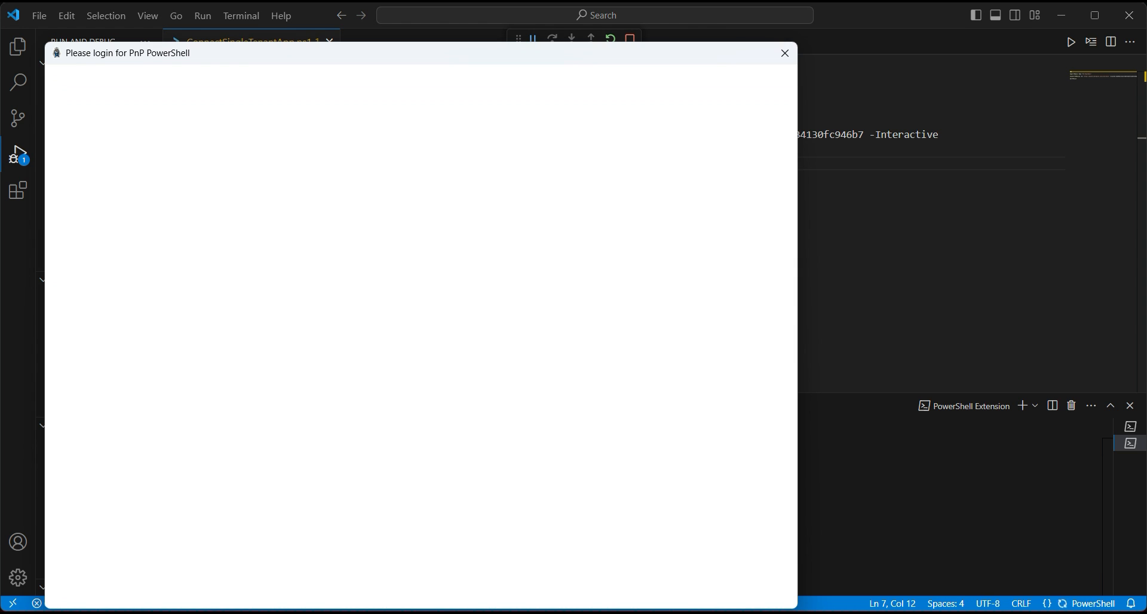
pyautogui.moveTo(797, 193); pyautogui.dragTo(681, 193)
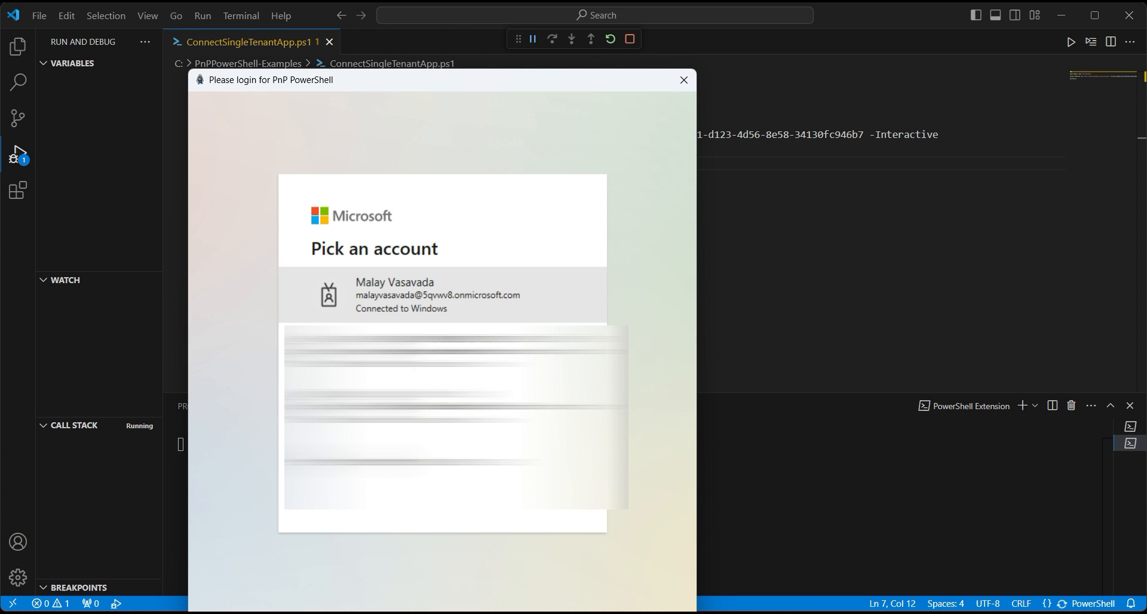
pyautogui.click(438, 295)
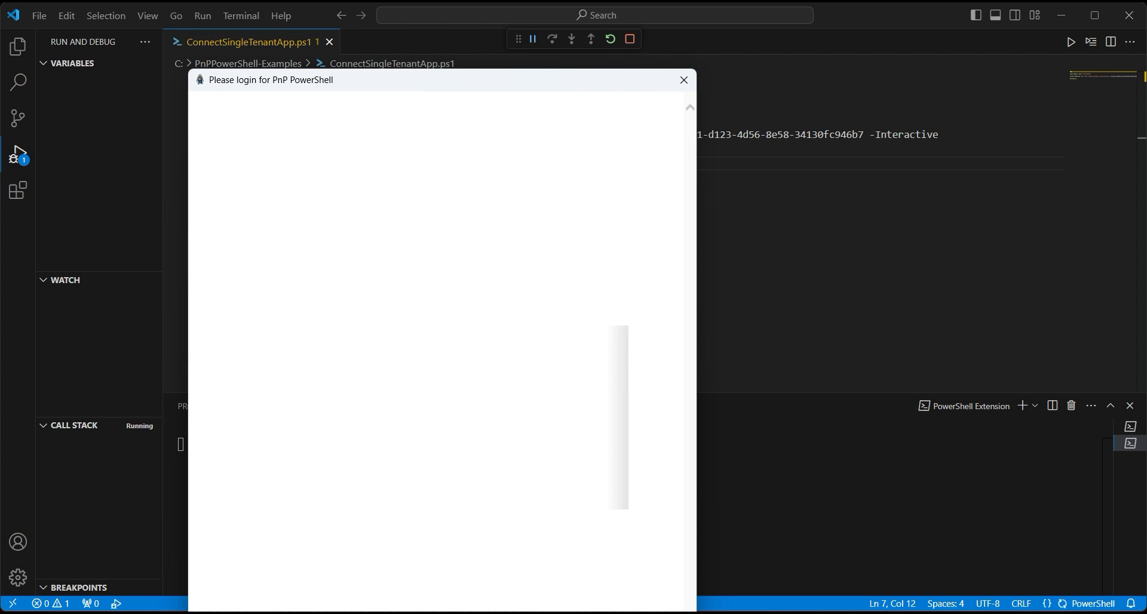
pyautogui.click(683, 80)
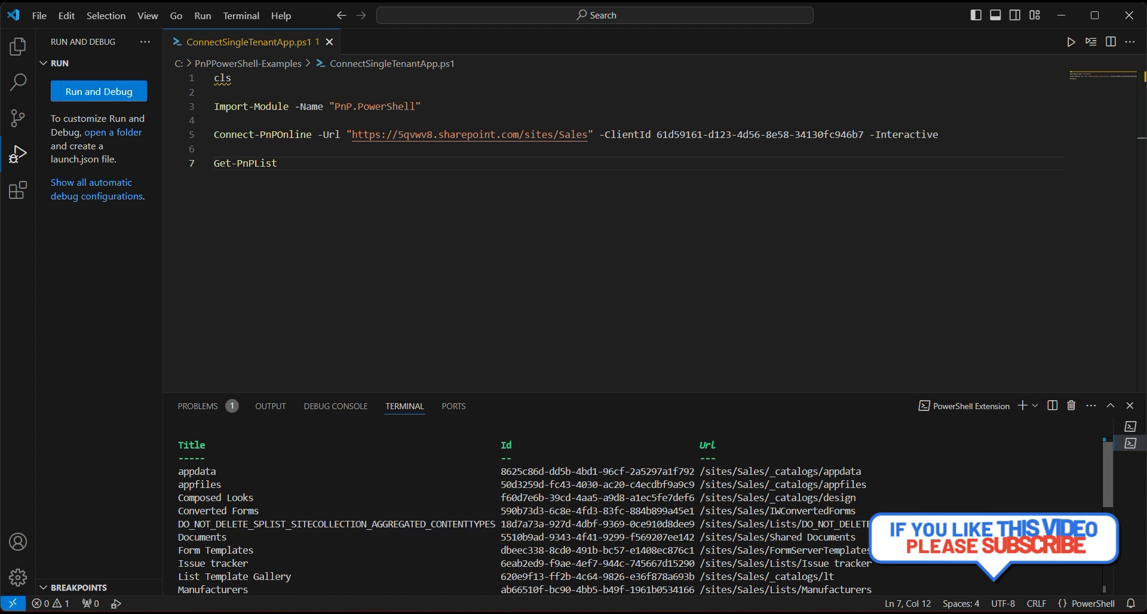
# Scroll the terminal through the Sales site's lists down to Master Page Gallery and Products
pyautogui.scroll(-3)
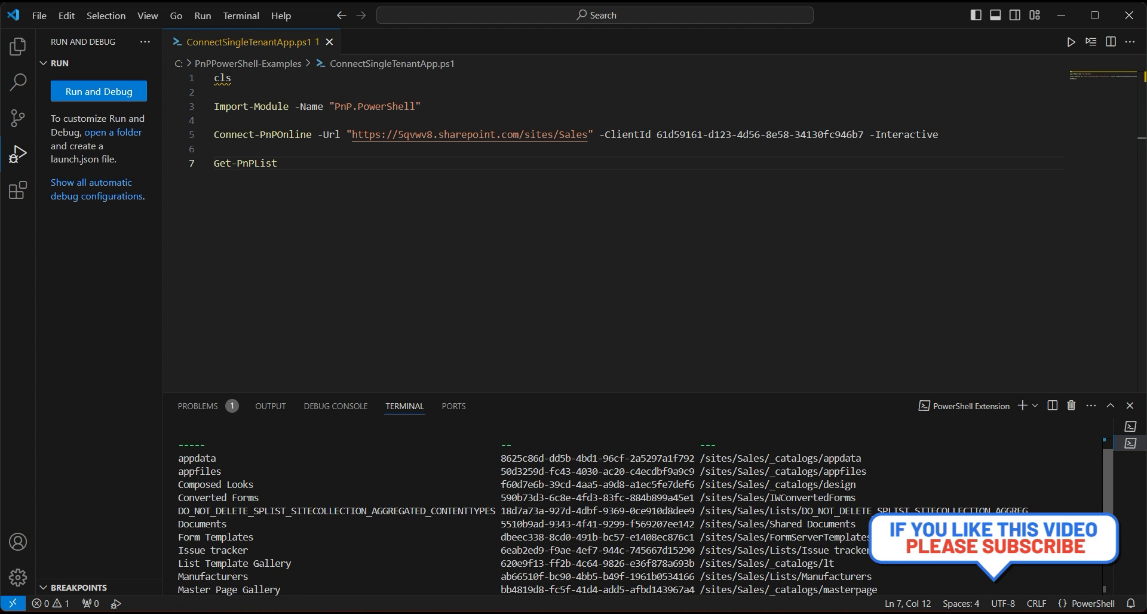
pyautogui.scroll(-3)
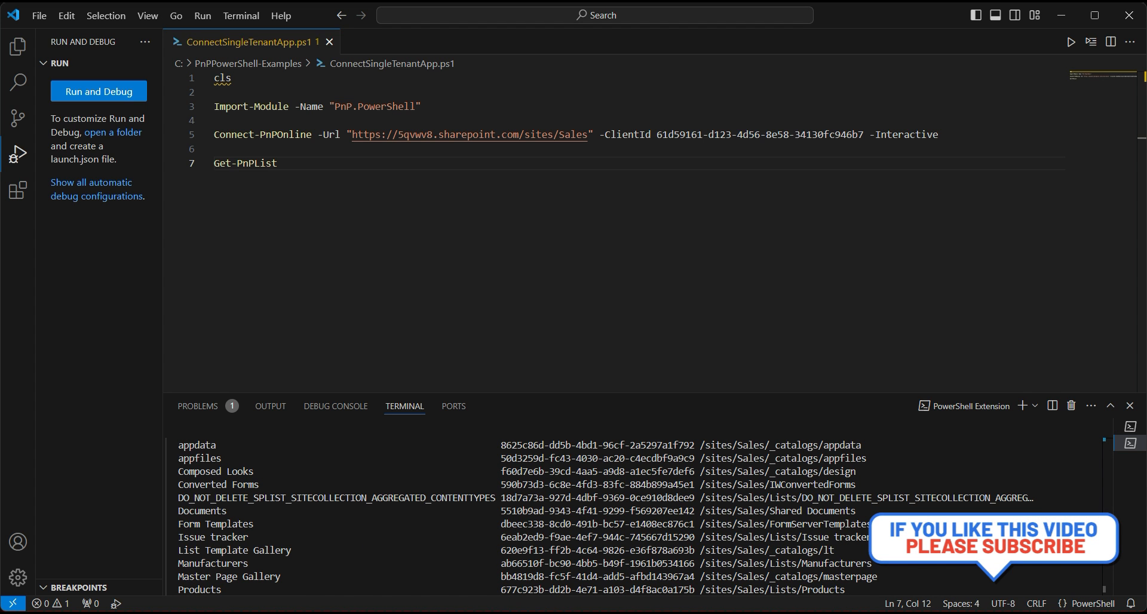